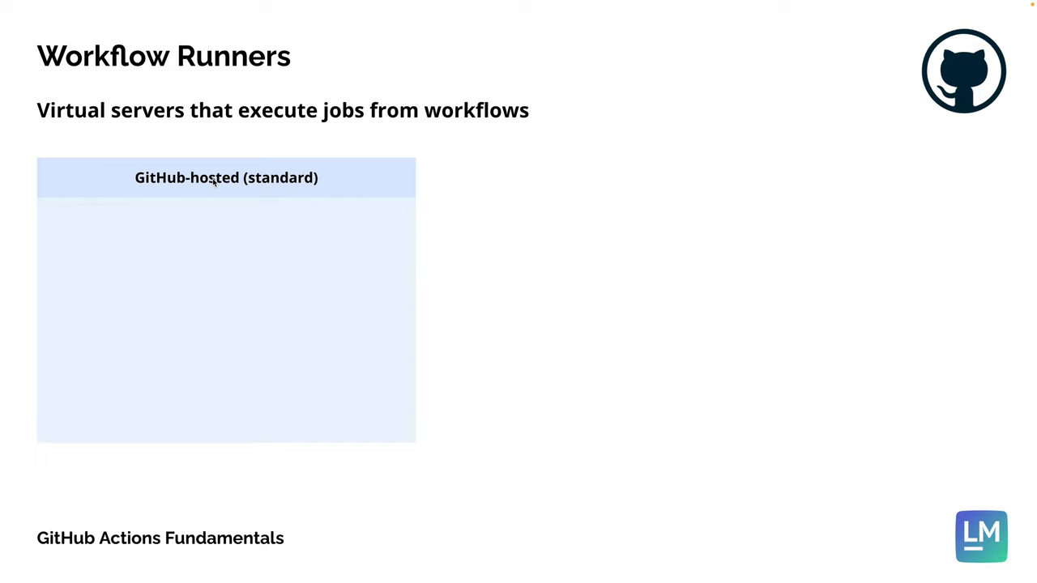
{"action": "mouse_move", "coordinate": [272, 188]}
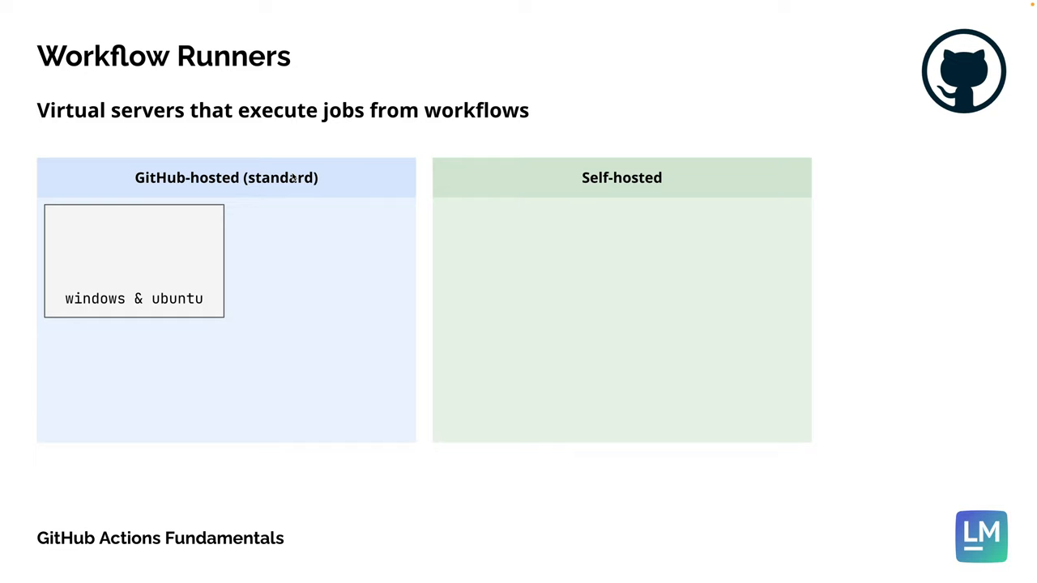
{"action": "mouse_move", "coordinate": [162, 235]}
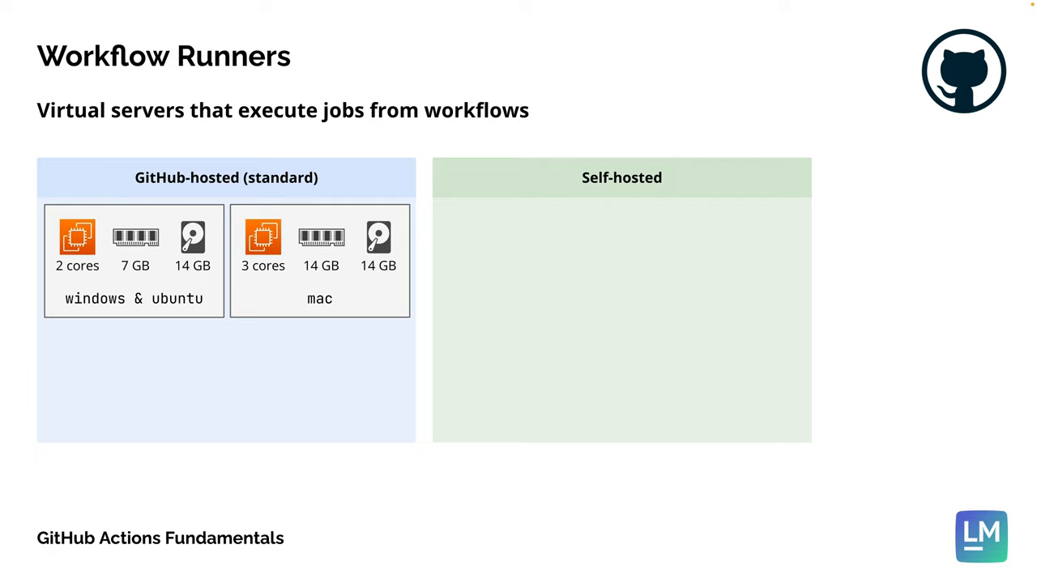
{"action": "mouse_move", "coordinate": [337, 304]}
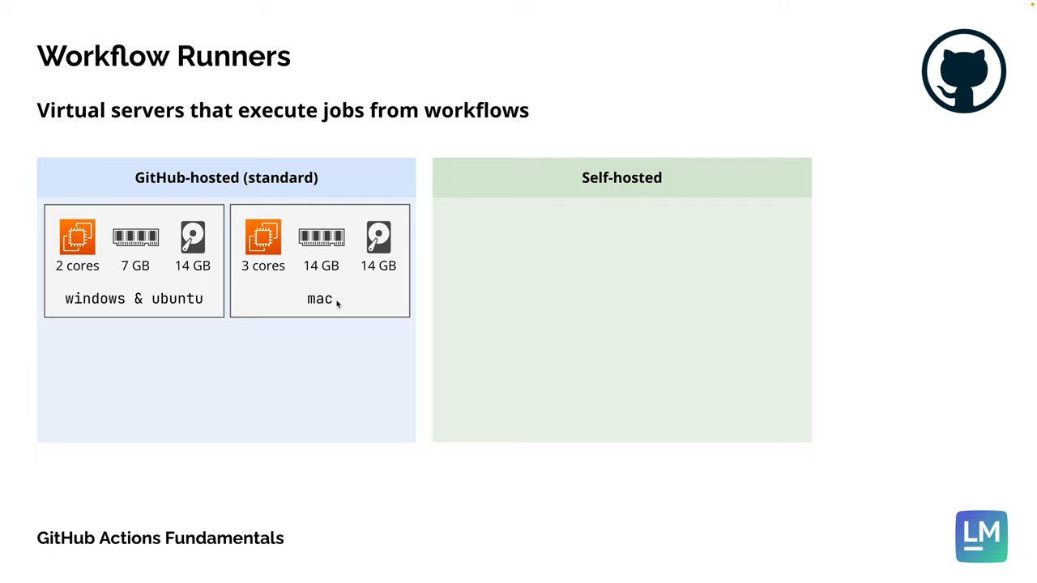
{"action": "mouse_move", "coordinate": [337, 304]}
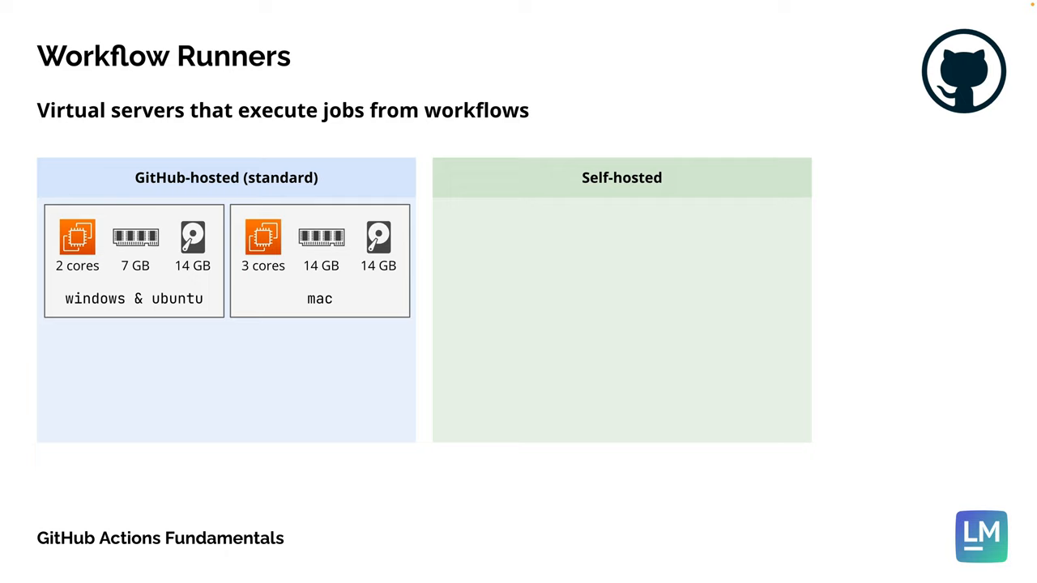
{"action": "mouse_move", "coordinate": [78, 363]}
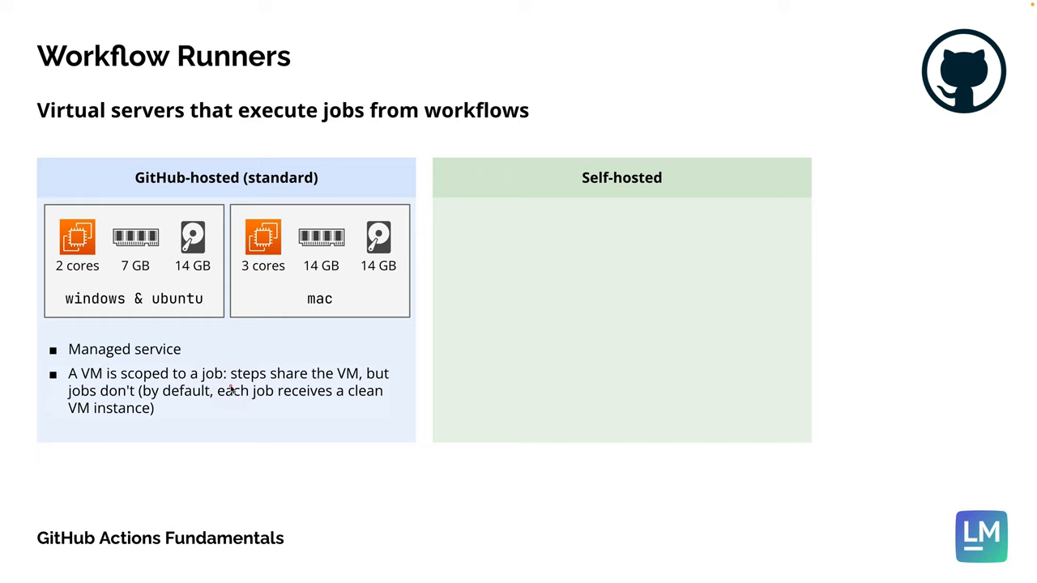
{"action": "mouse_move", "coordinate": [78, 389]}
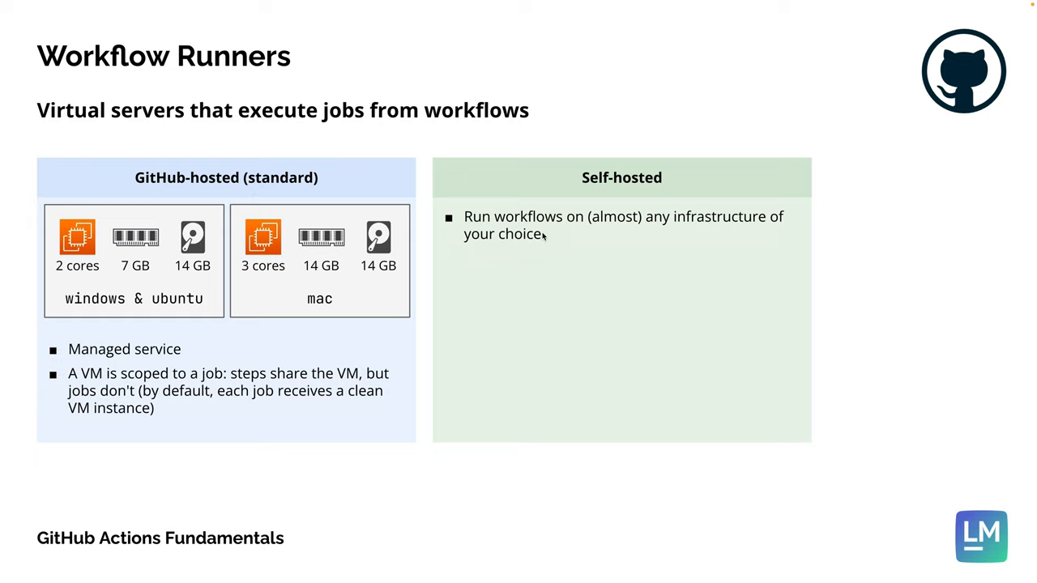
{"action": "mouse_move", "coordinate": [527, 247]}
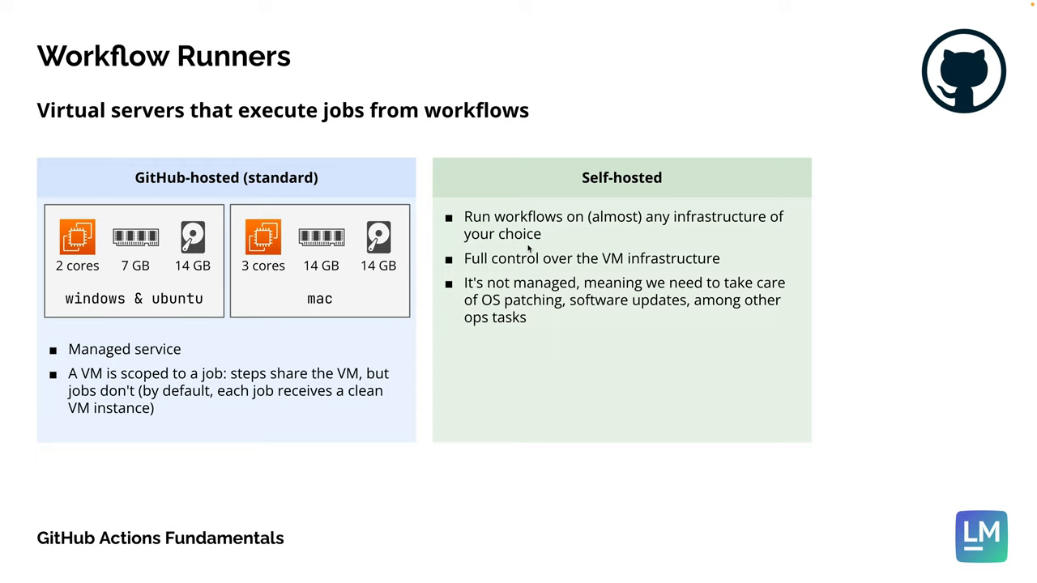
{"action": "mouse_move", "coordinate": [567, 228]}
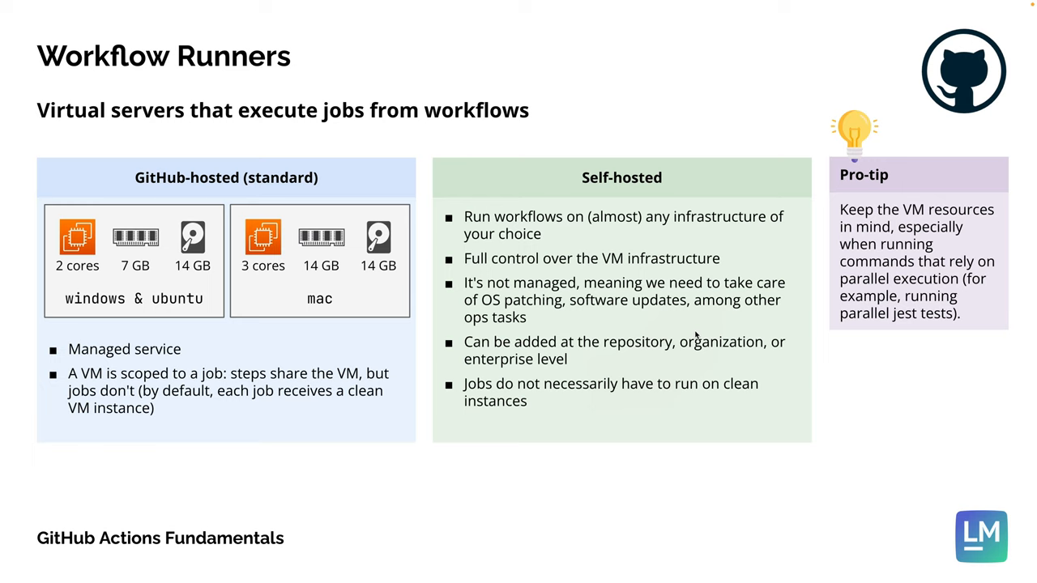
{"action": "mouse_move", "coordinate": [857, 314]}
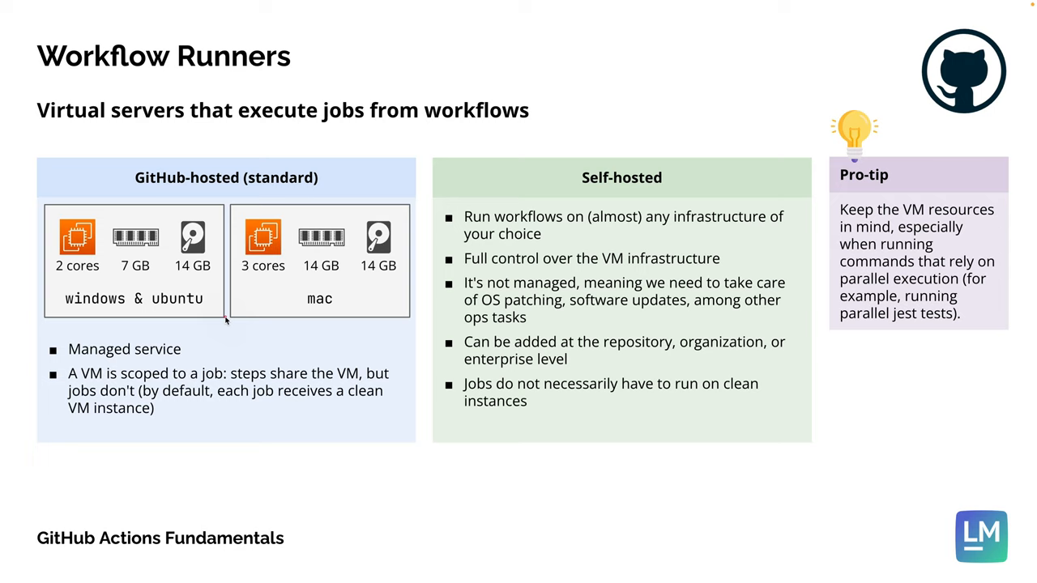
{"action": "mouse_move", "coordinate": [225, 324]}
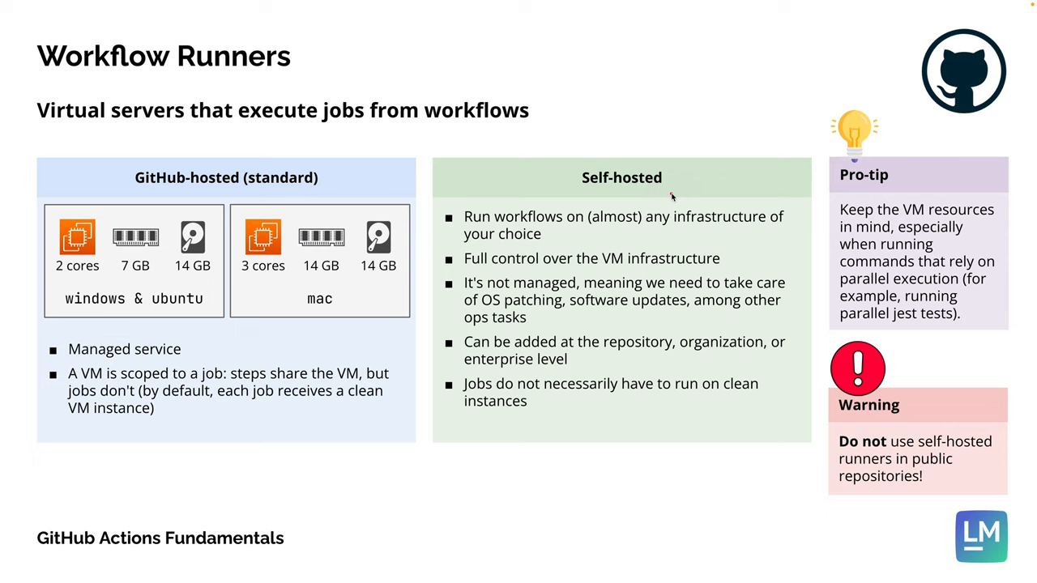
{"action": "mouse_move", "coordinate": [867, 457]}
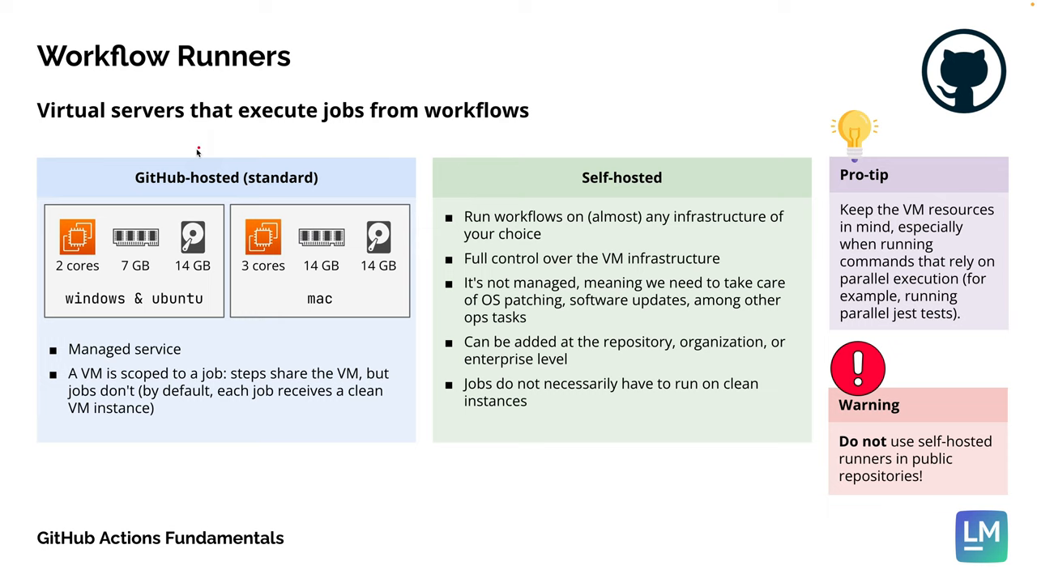
{"action": "mouse_move", "coordinate": [348, 299]}
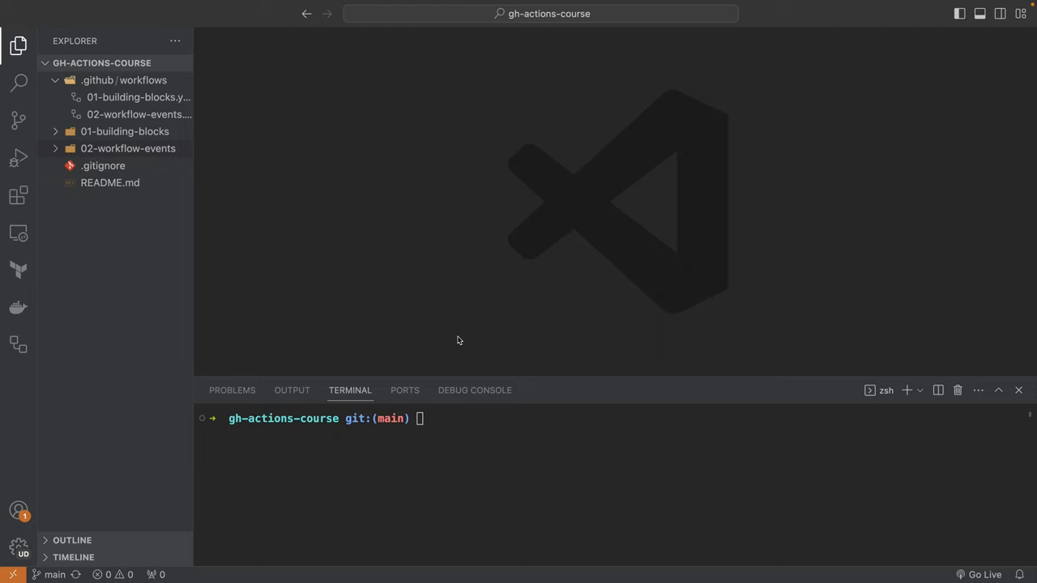
Create 03-workflow-runners.yaml in the .github/workflows folder
{"action": "left_click", "coordinate": [138, 97]}
{"action": "type", "text": "name"}
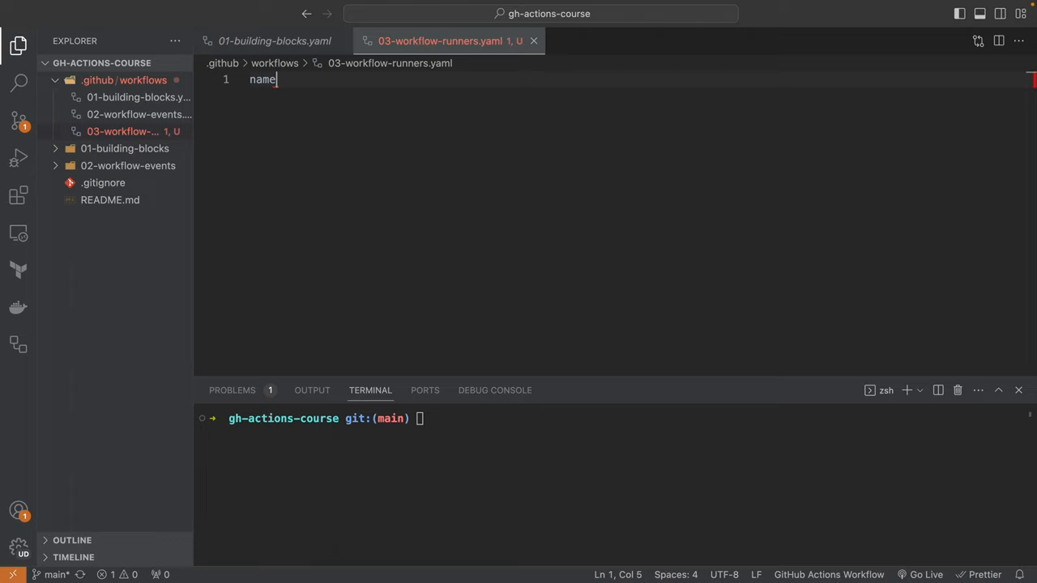
Name the workflow '03 - Workflow Runners' and start an ubuntu-echo job on ubuntu-latest
{"action": "type", "text": ": 03 - Workflow Runners"}
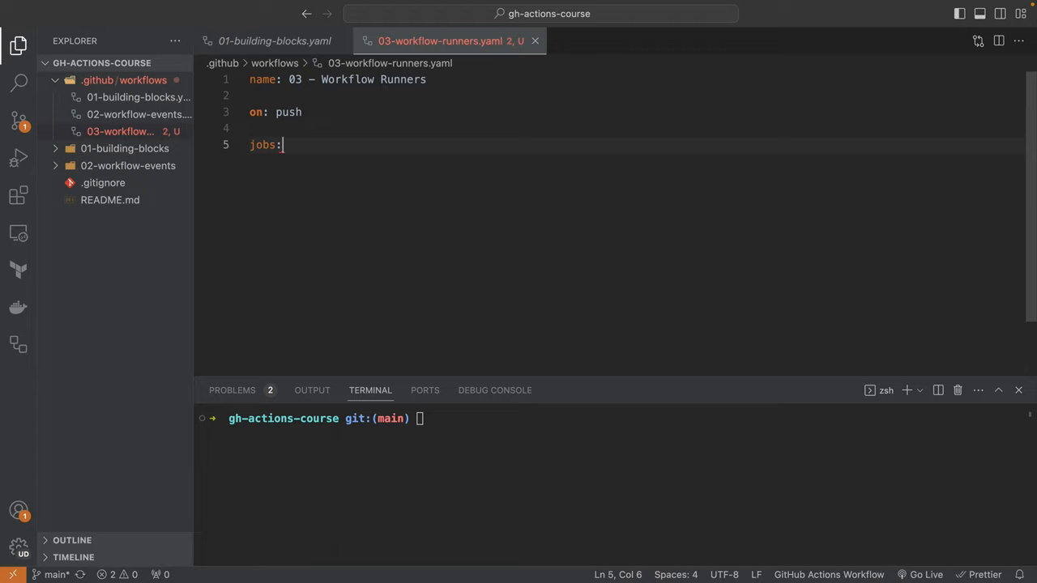
{"action": "type", "text": "ubuntu-echo:"}
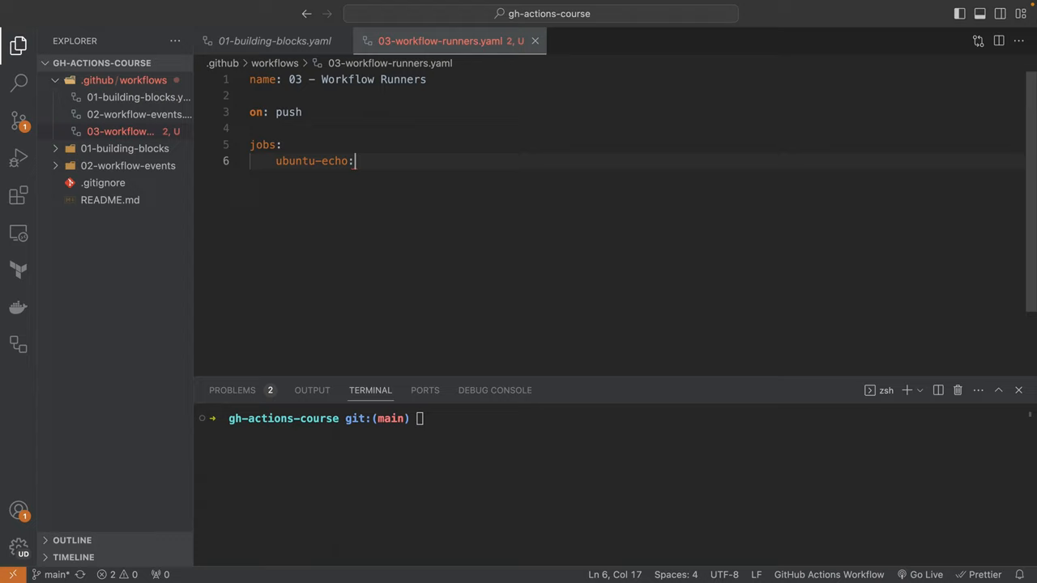
{"action": "type", "text": "runs-on: ubuntu-latest"}
{"action": "type", "text": "run: |"}
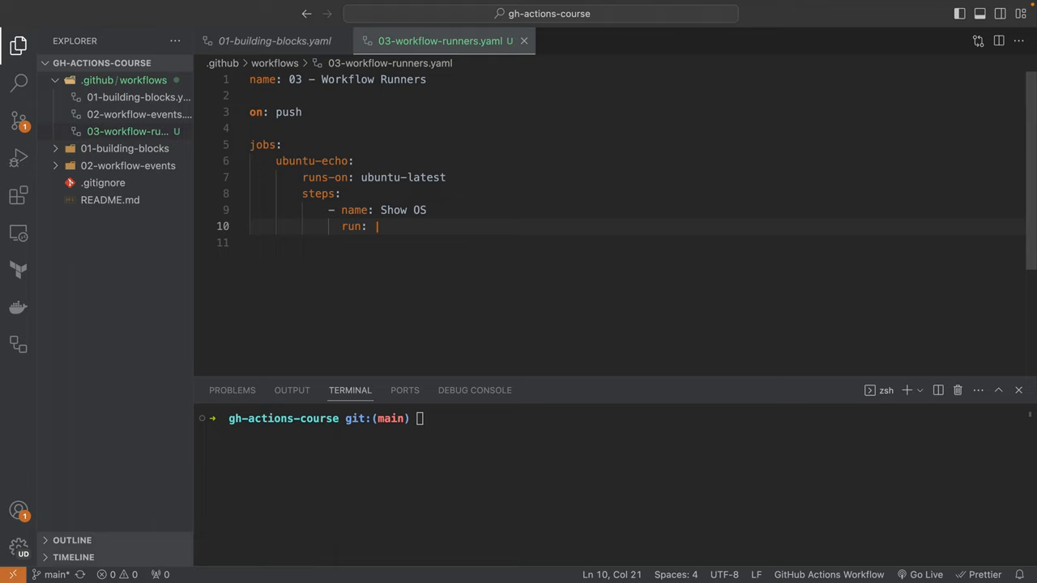
Write the Show OS run block echoing the Ubuntu message and 'Runner OS: $RUNNER_OS'
{"action": "key", "text": "Enter"}
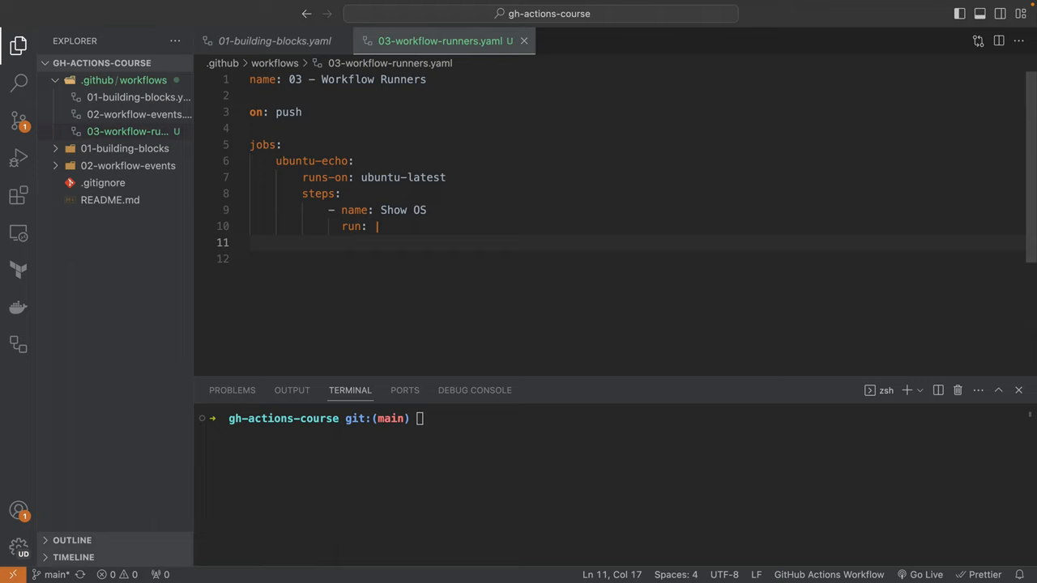
{"action": "type", "text": "echo \"This job is running on an Ubuntu runner."}
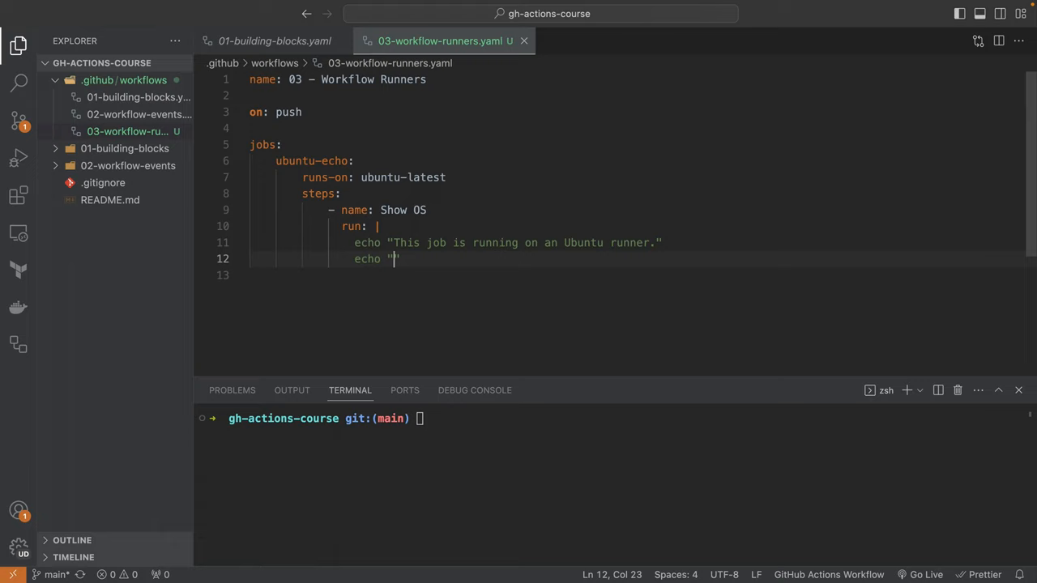
{"action": "type", "text": "Runner OS: $"}
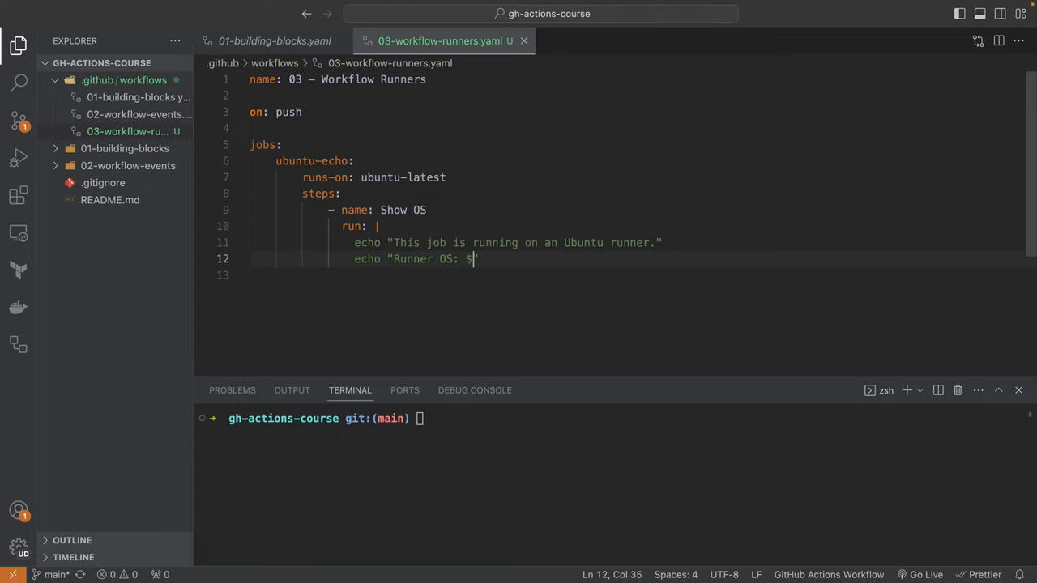
{"action": "type", "text": "RUNNER_OS"}
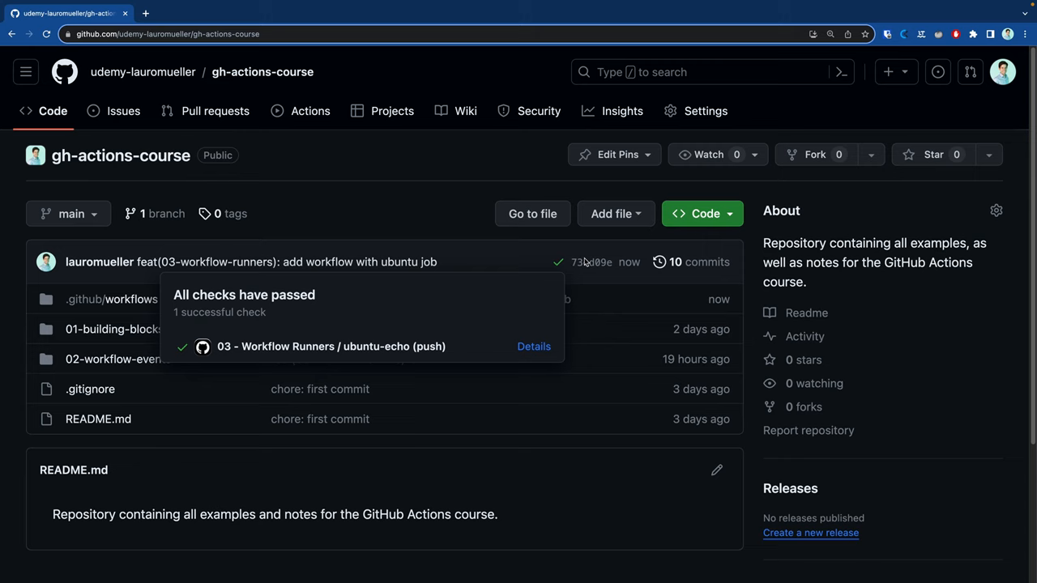
From the Actions run list, open the first 03 - Workflow Runners run
{"action": "left_click", "coordinate": [311, 110]}
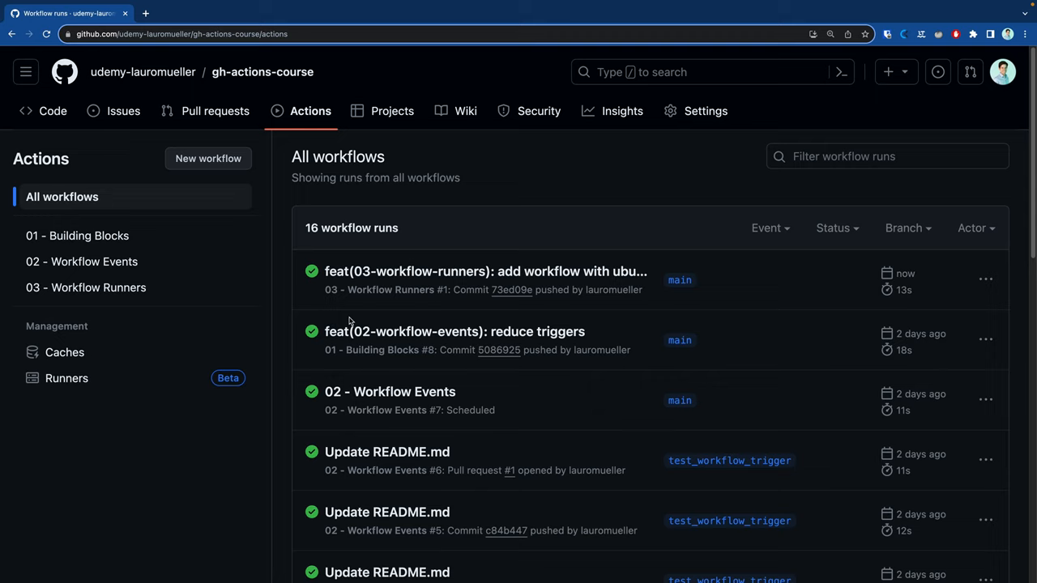
{"action": "left_click", "coordinate": [85, 286]}
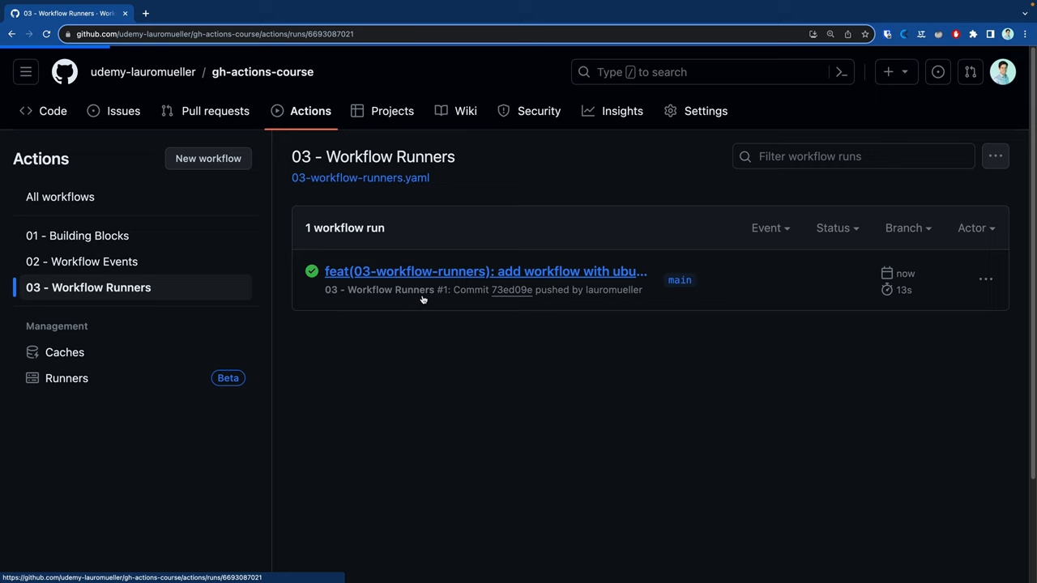
{"action": "left_click", "coordinate": [485, 270]}
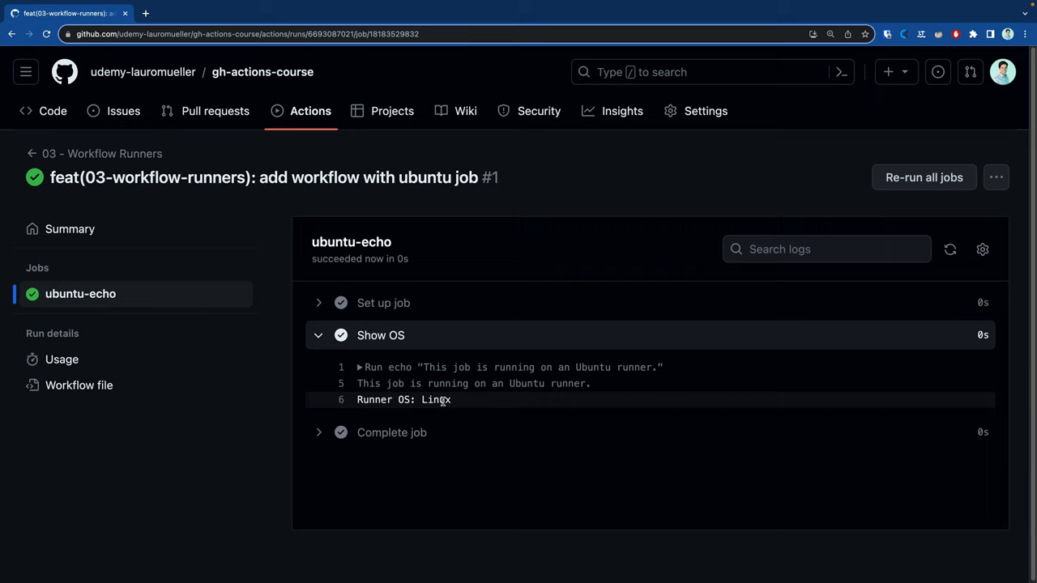
Open 03-workflow-runners.yaml in GitHub's web editor
{"action": "left_click", "coordinate": [105, 152]}
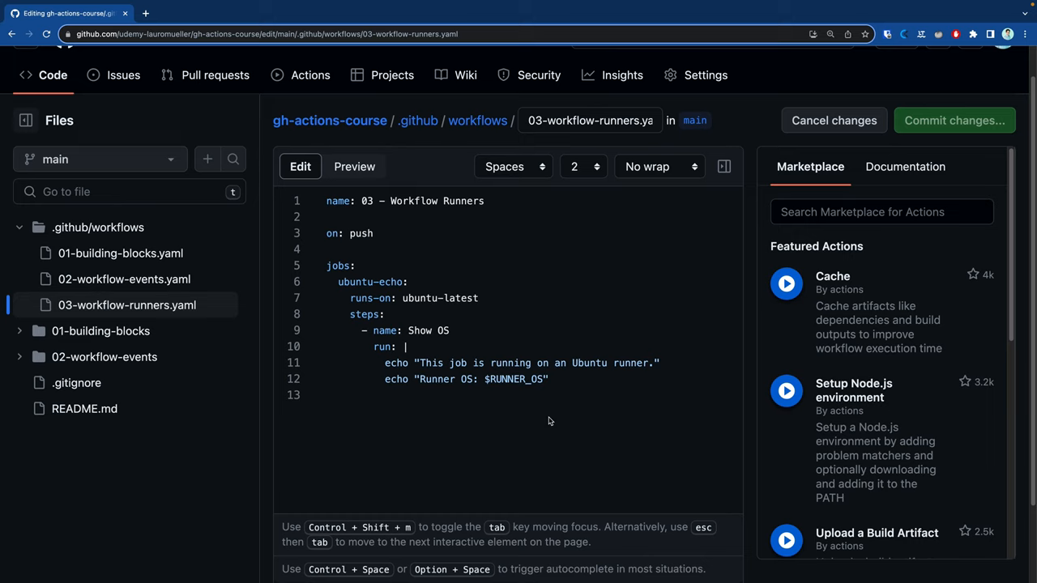
Add a windows-echo job on windows-latest with a Show OS step echoing the Windows runner message
{"action": "key", "text": "enter"}
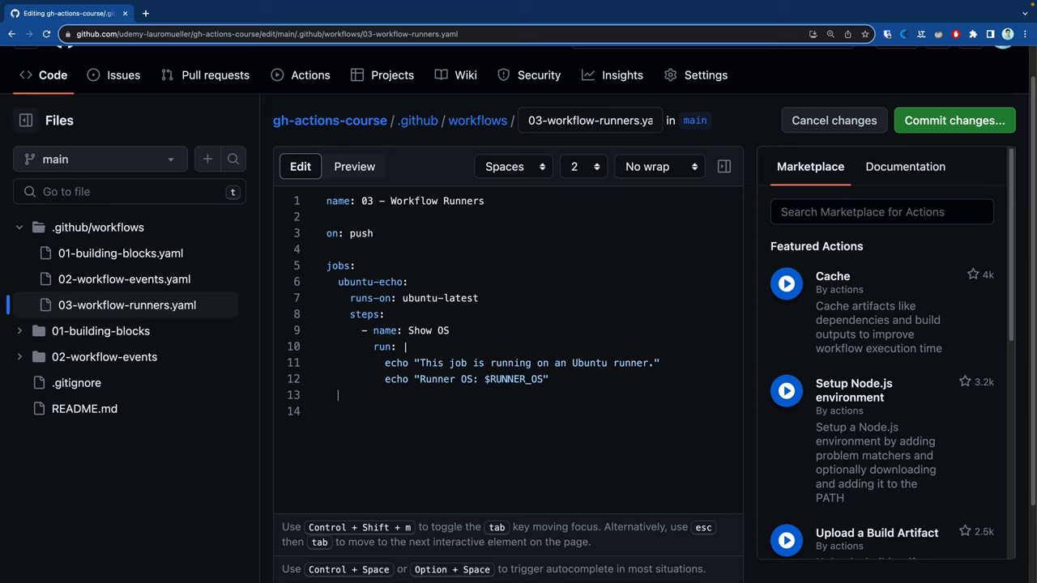
{"action": "type", "text": "windows-echo:"}
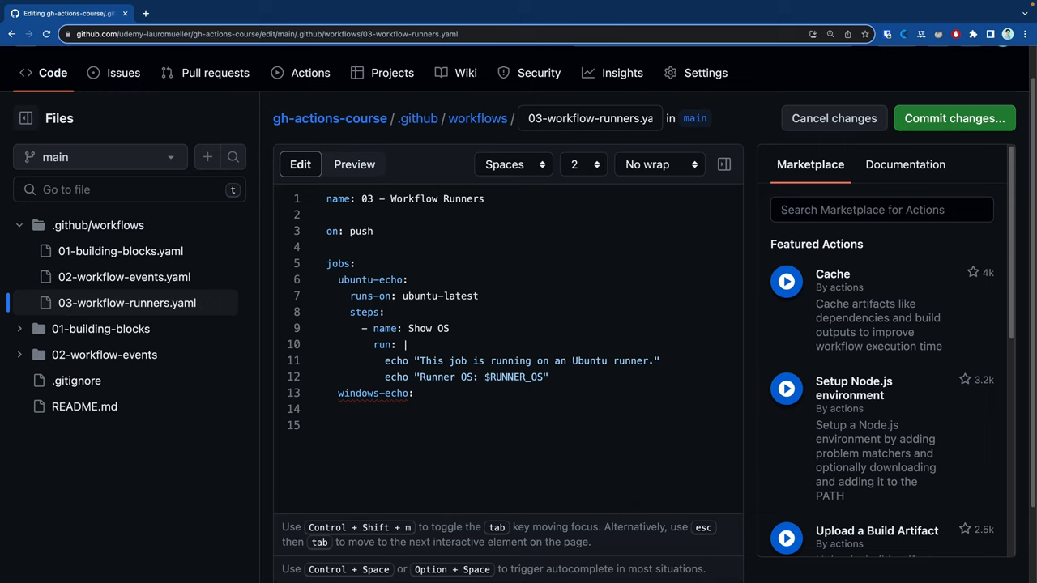
{"action": "type", "text": "runs-on: windows-latest"}
{"action": "type", "text": "run:"}
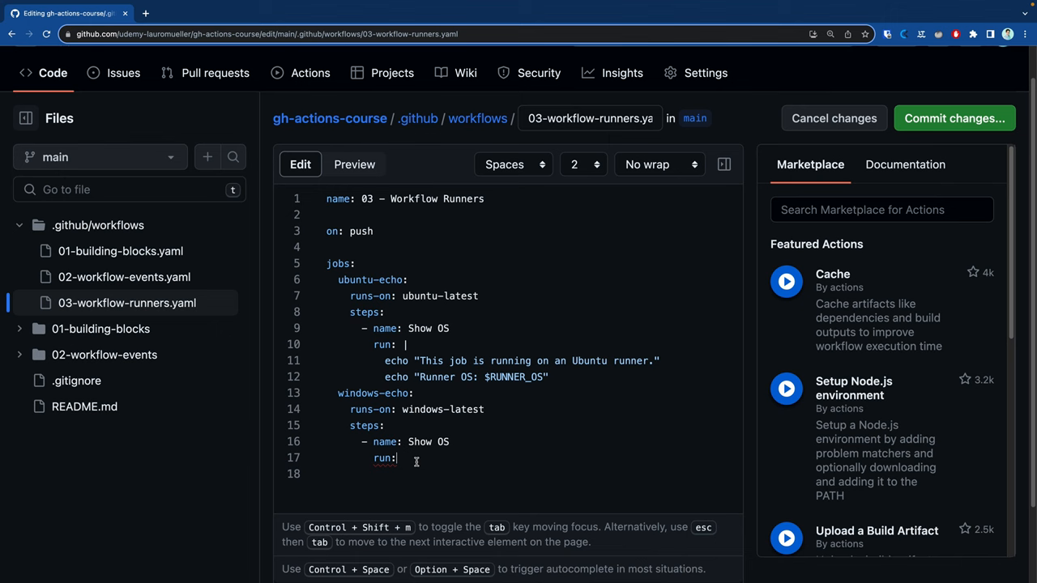
{"action": "type", "text": "echo \"This job is running on a runner.\""}
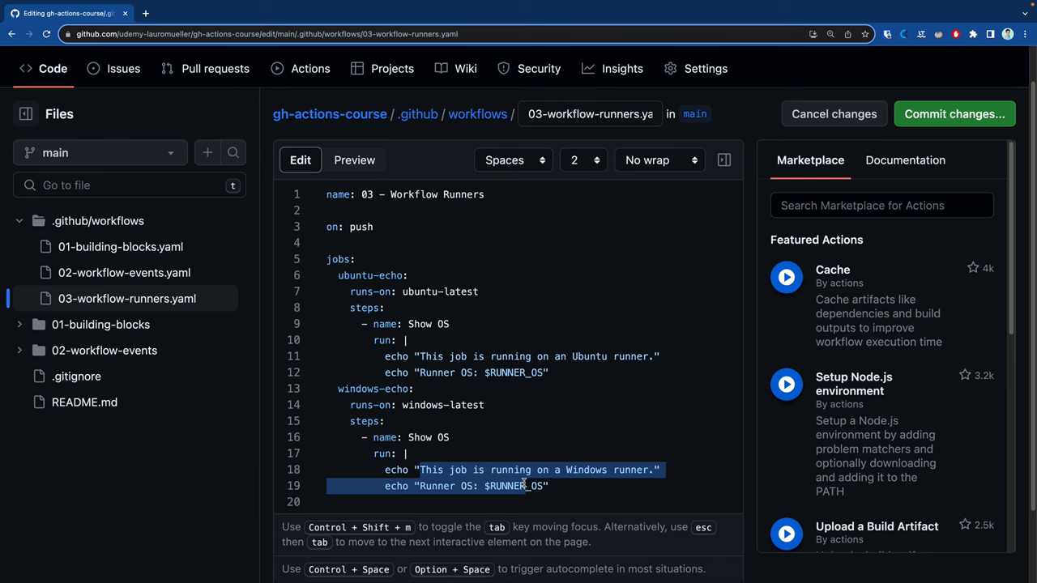
Commit the windows-echo change directly to main
{"action": "left_click", "coordinate": [952, 113]}
{"action": "type", "text": "feat(03-workflow-events): add job running on Windows"}
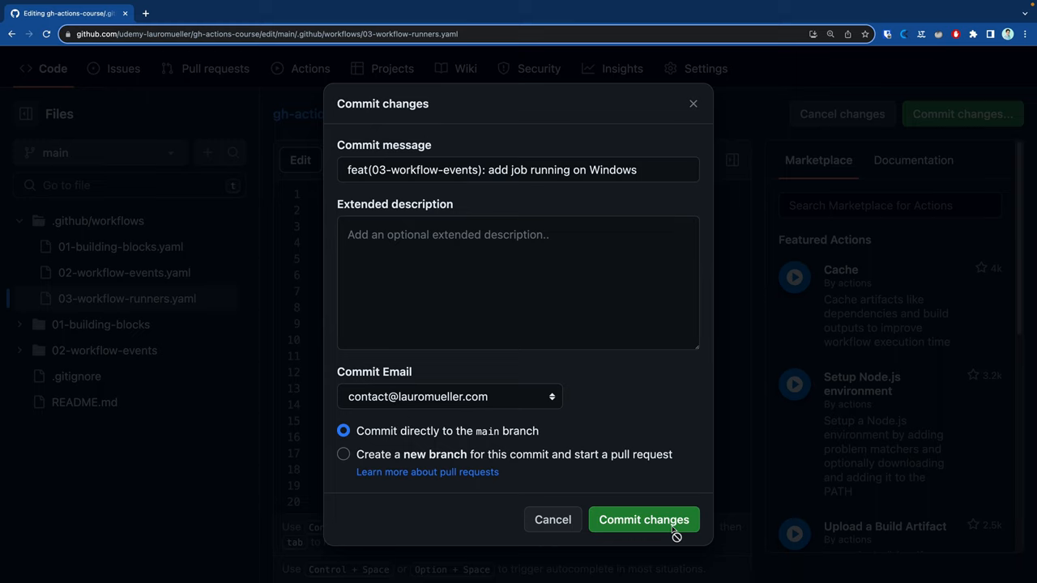
{"action": "left_click", "coordinate": [641, 519]}
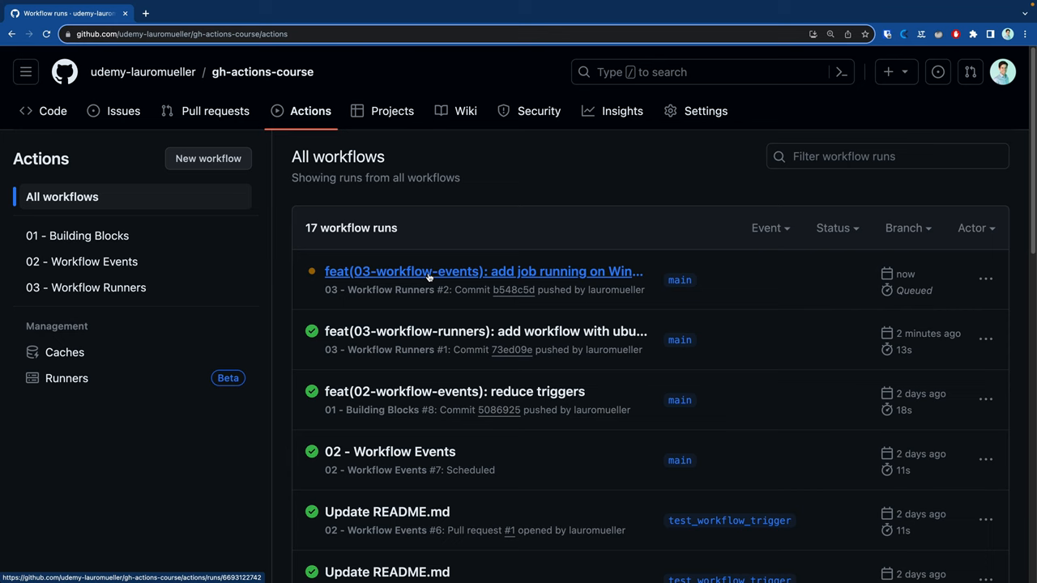
Open run #2's windows-echo job and show the Show OS step output
{"action": "left_click", "coordinate": [483, 272]}
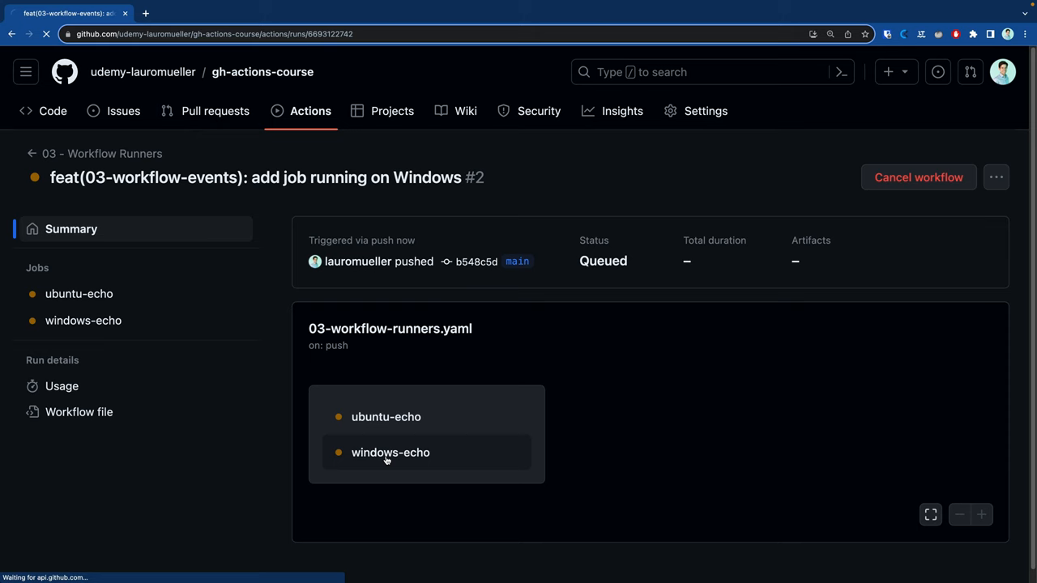
{"action": "left_click", "coordinate": [390, 452]}
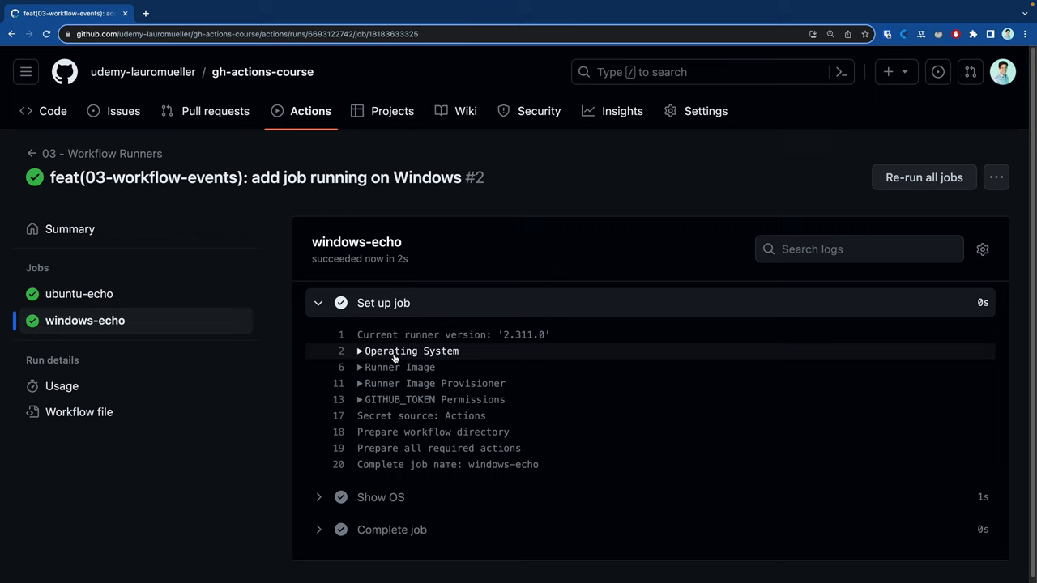
{"action": "left_click", "coordinate": [382, 303]}
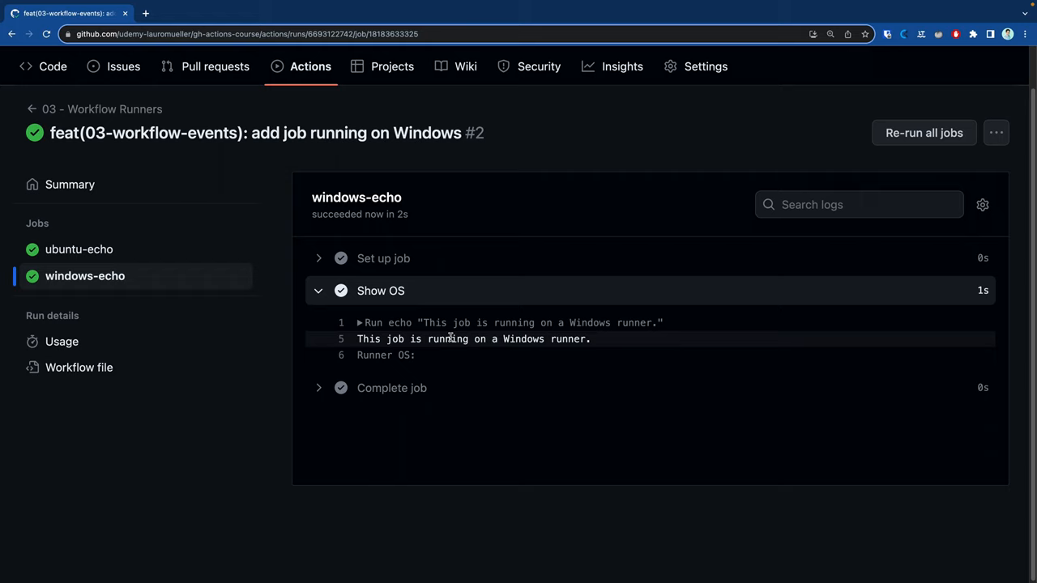
{"action": "left_click", "coordinate": [383, 258]}
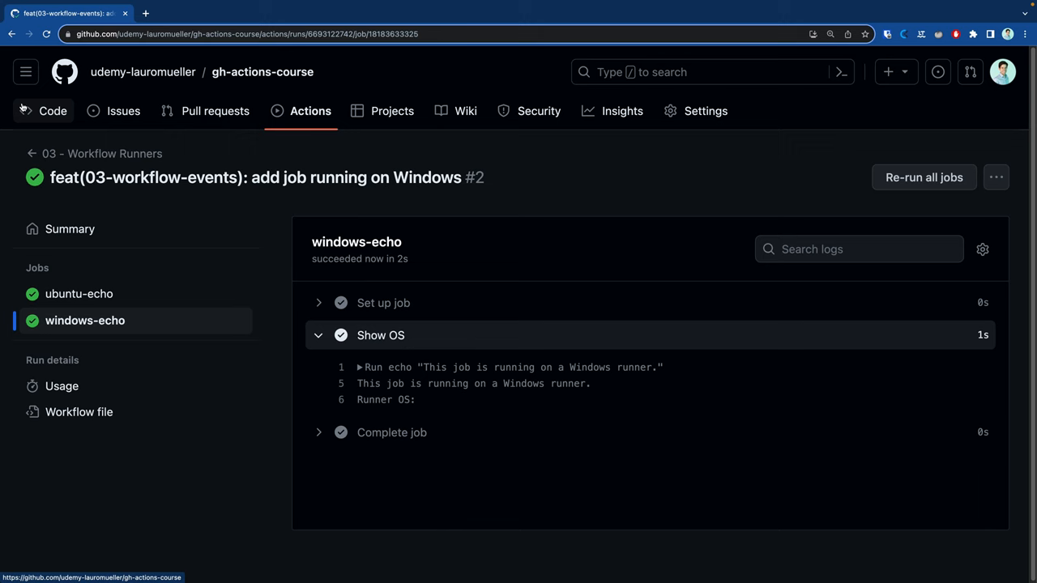
View the committed workflow file with both jobs and start editing it
{"action": "left_click", "coordinate": [78, 411]}
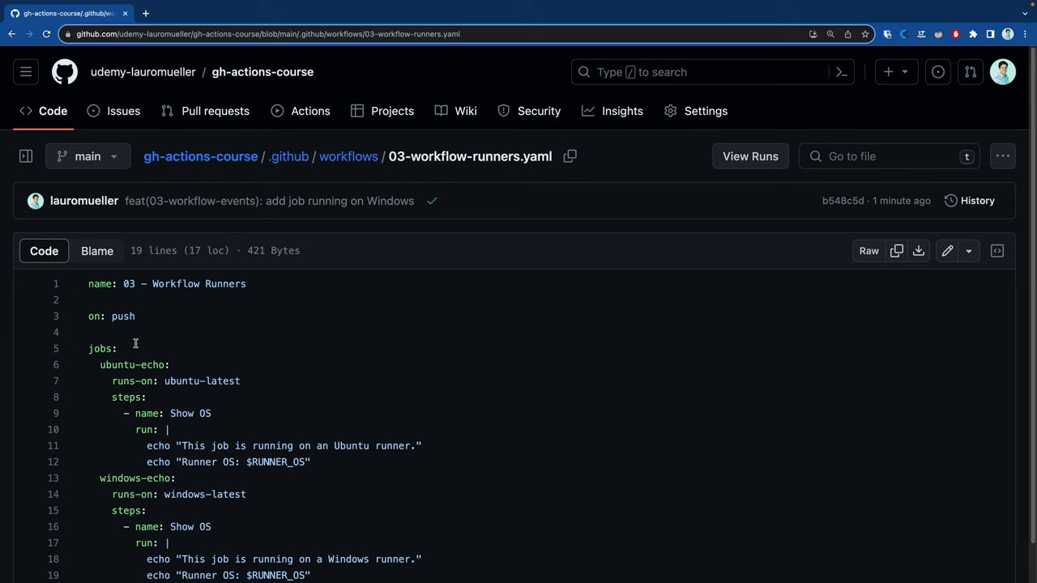
{"action": "scroll", "scroll_direction": "down", "scroll_amount": 3}
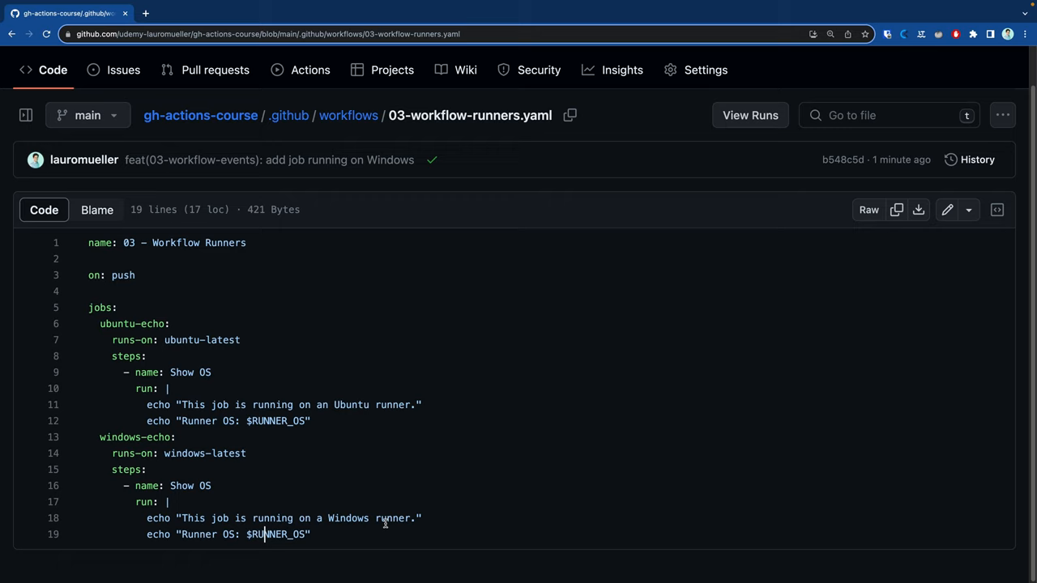
{"action": "left_click", "coordinate": [946, 211]}
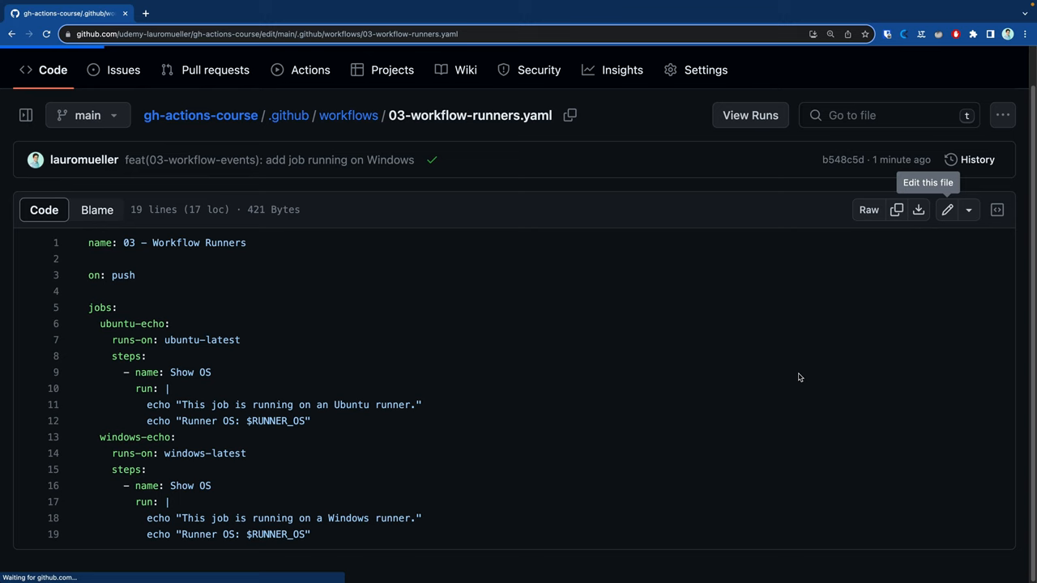
Add 'shell: bash' to the windows-echo Show OS step
{"action": "left_click", "coordinate": [947, 211]}
{"action": "type", "text": "sh"}
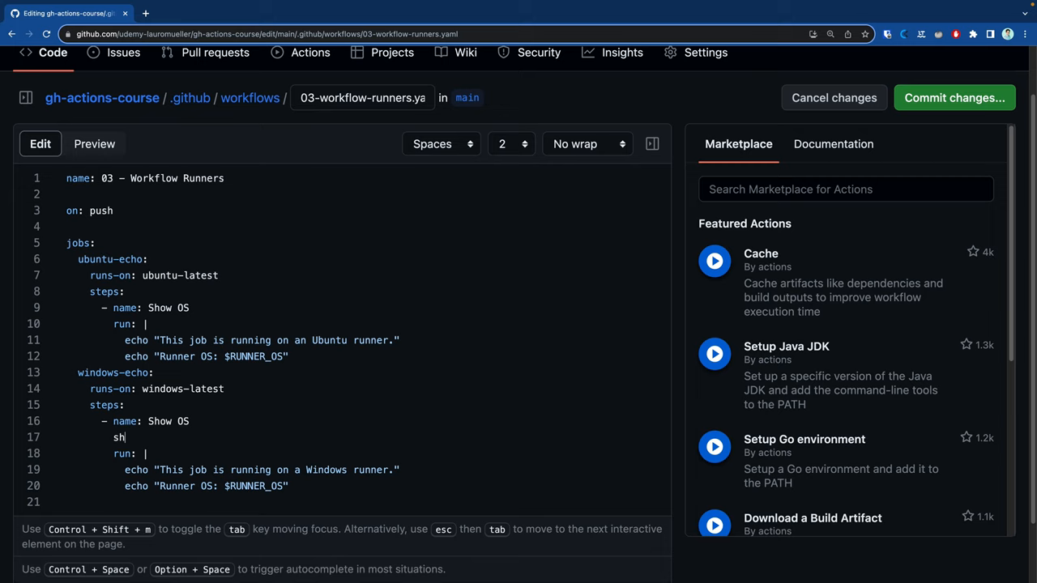
{"action": "type", "text": "ell: bash"}
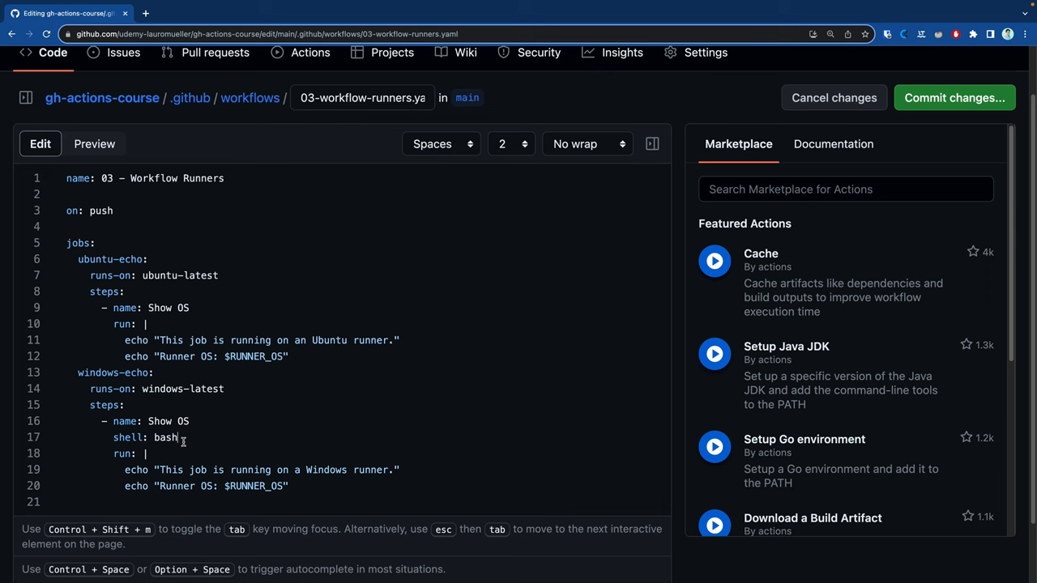
Commit the change to main as 'use bash for windows job', queuing Workflow Runners run #3
{"action": "left_click", "coordinate": [953, 97]}
{"action": "type", "text": "feat(03-workflow-runners): use bash for windows job"}
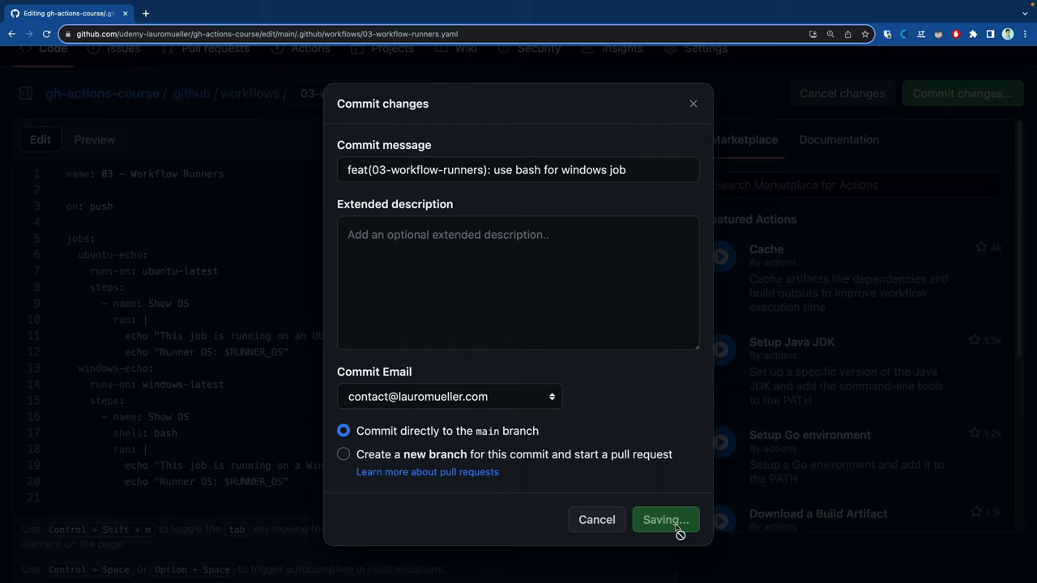
{"action": "left_click", "coordinate": [664, 518]}
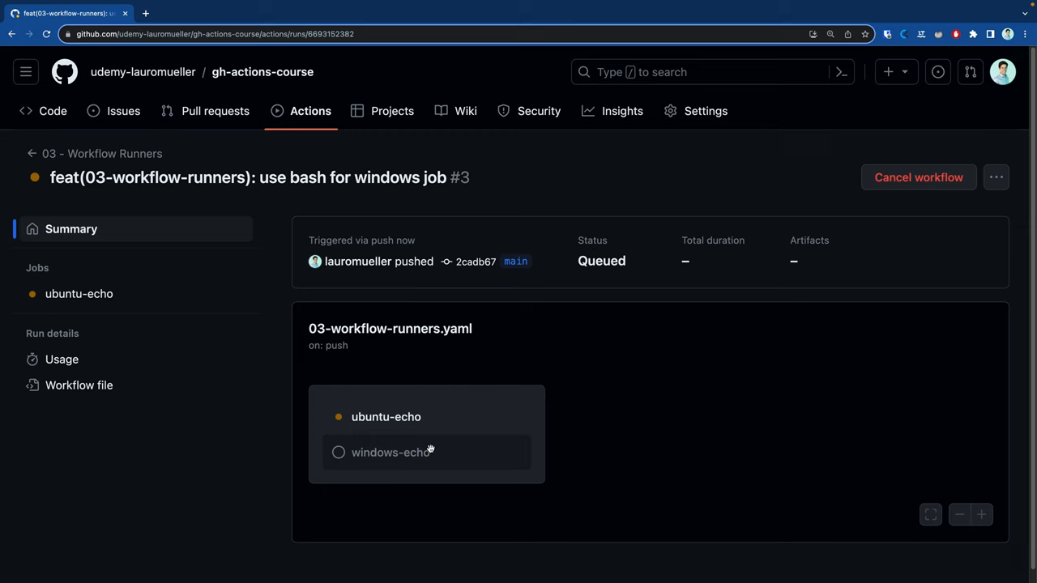
In run #3's windows-echo job, view the Show OS output and expand the Set up job log
{"action": "left_click", "coordinate": [390, 452]}
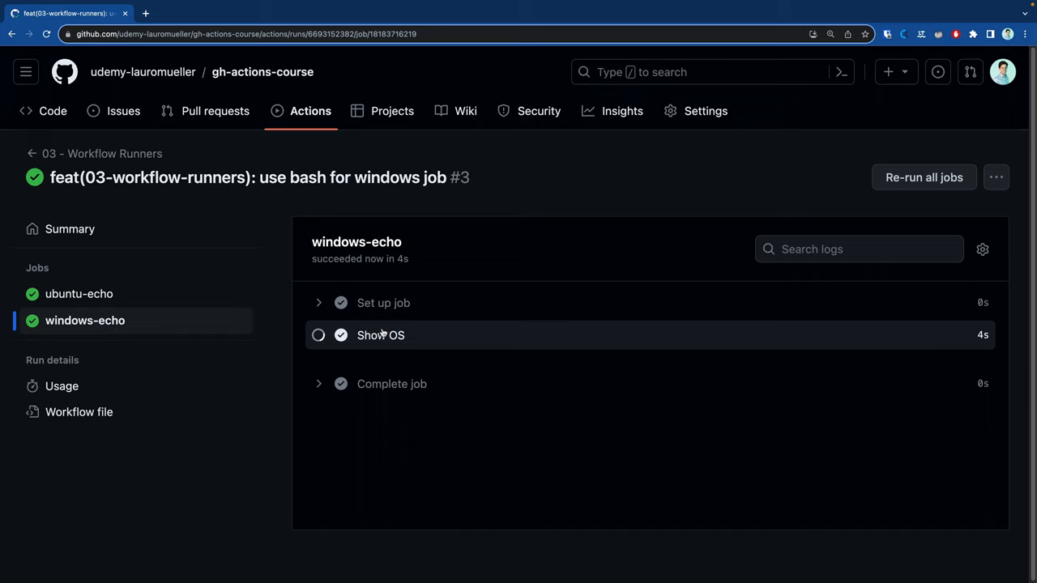
{"action": "left_click", "coordinate": [380, 334]}
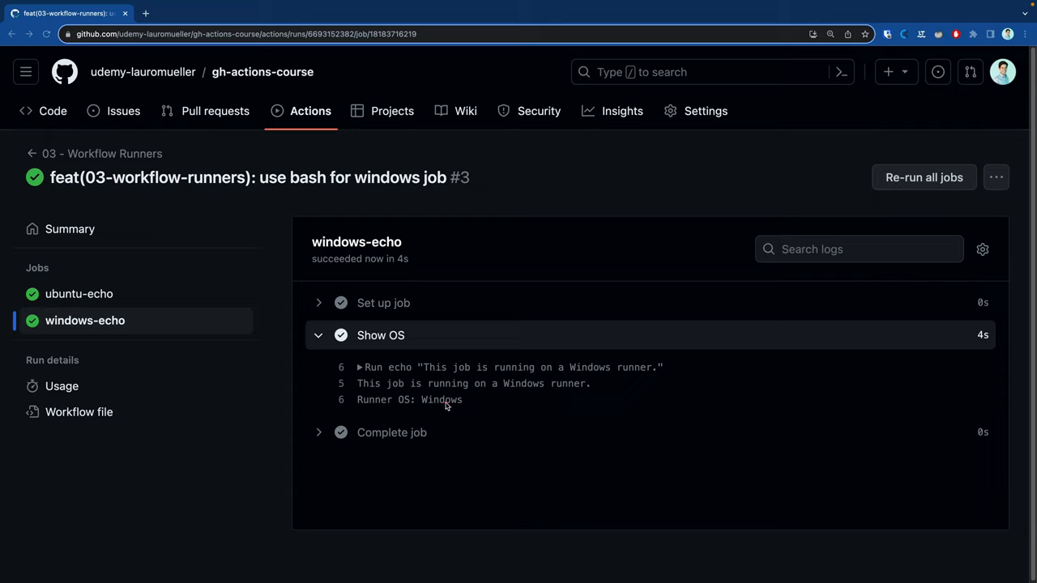
{"action": "left_click", "coordinate": [379, 334]}
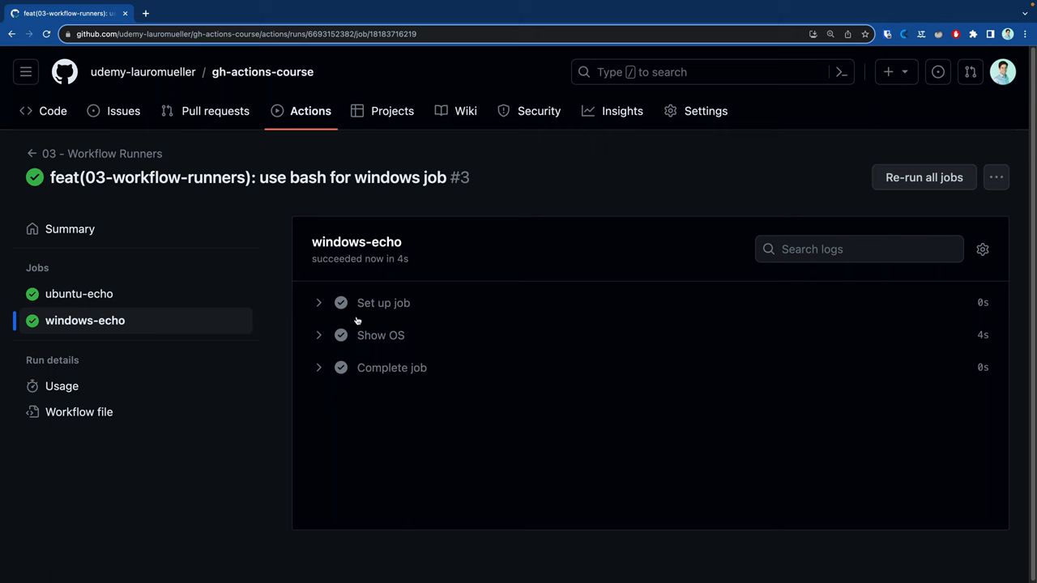
{"action": "left_click", "coordinate": [382, 303]}
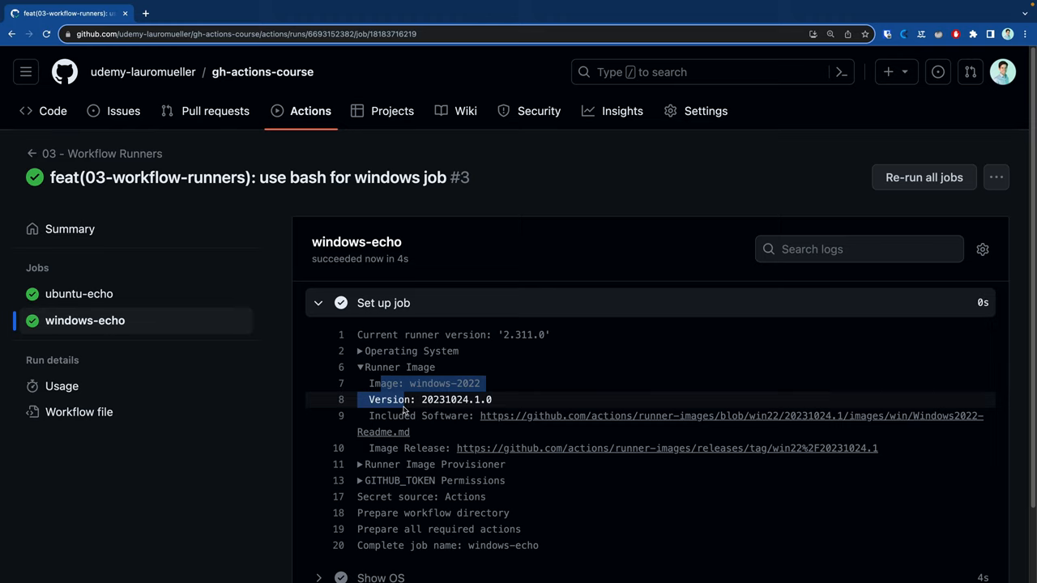
View the Windows 2022 runner Included Software readme in another tab, then return to the run
{"action": "left_click", "coordinate": [275, 13]}
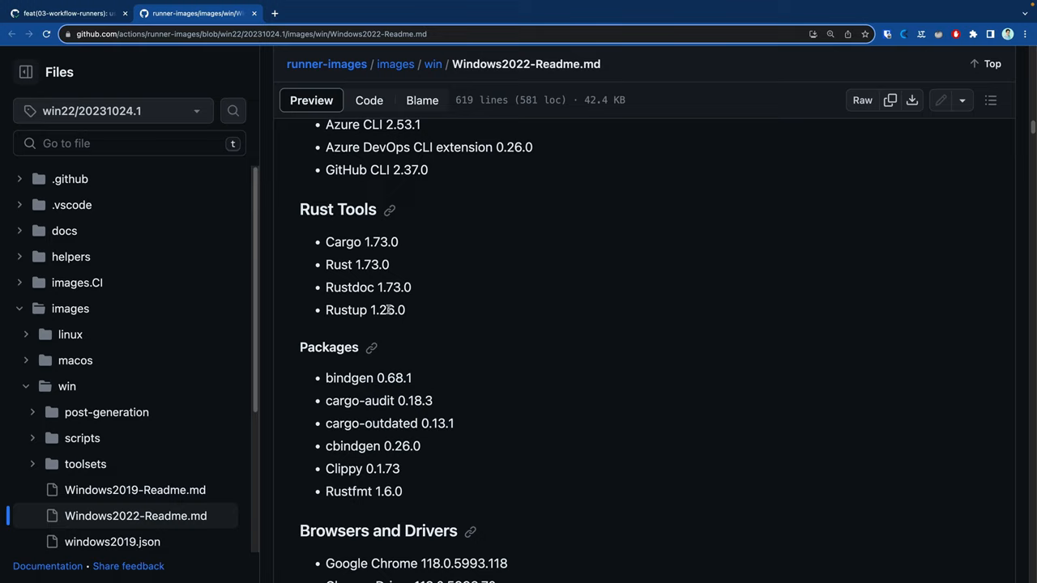
{"action": "left_click", "coordinate": [65, 13]}
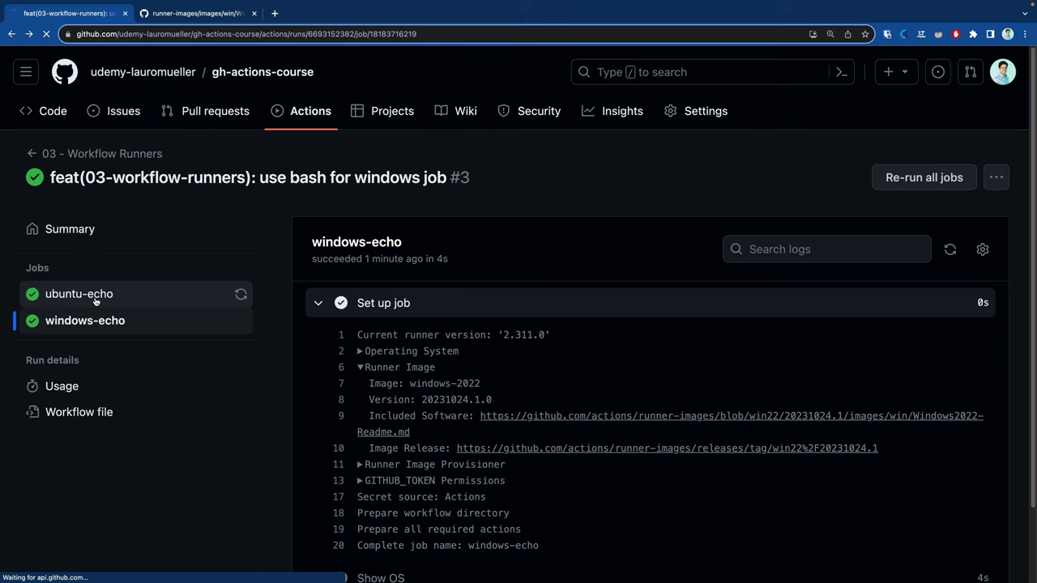
View the ubuntu-echo job, follow its Included Software link and scroll the Ubuntu 22.04 Tools list
{"action": "left_click", "coordinate": [77, 294]}
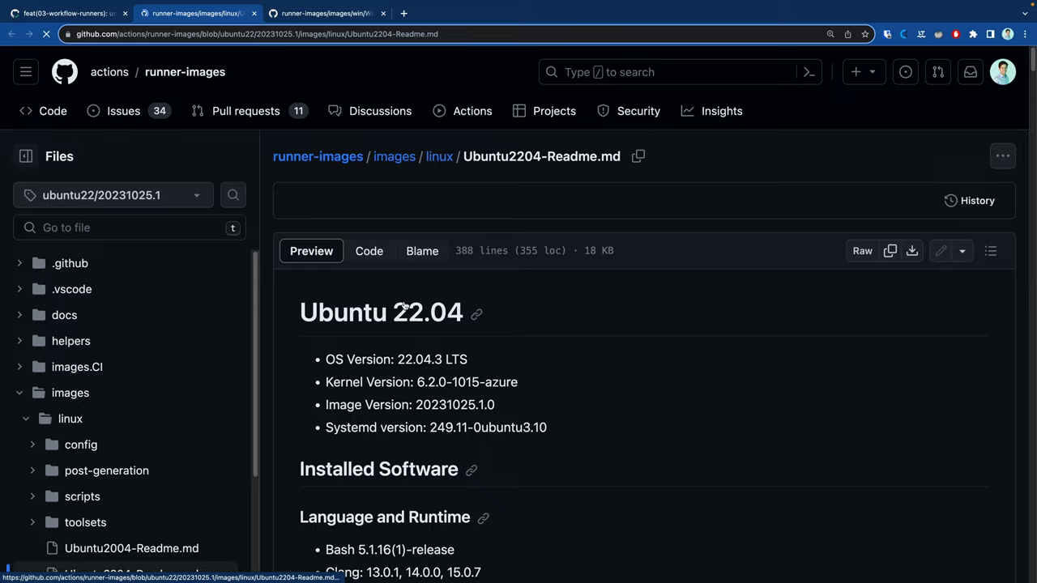
{"action": "scroll", "scroll_direction": "down", "scroll_amount": 3}
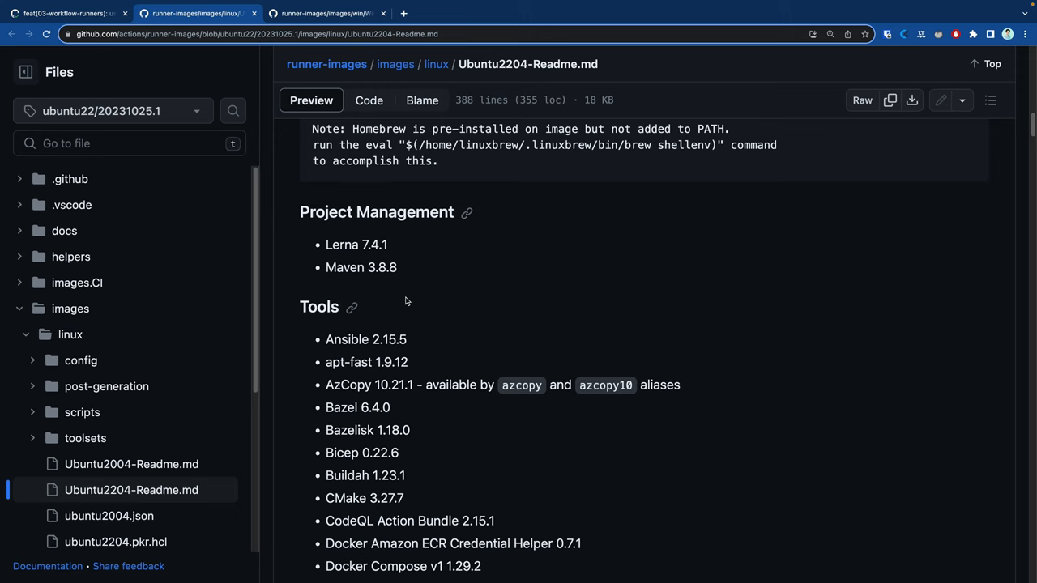
{"action": "scroll", "scroll_direction": "down", "scroll_amount": 3}
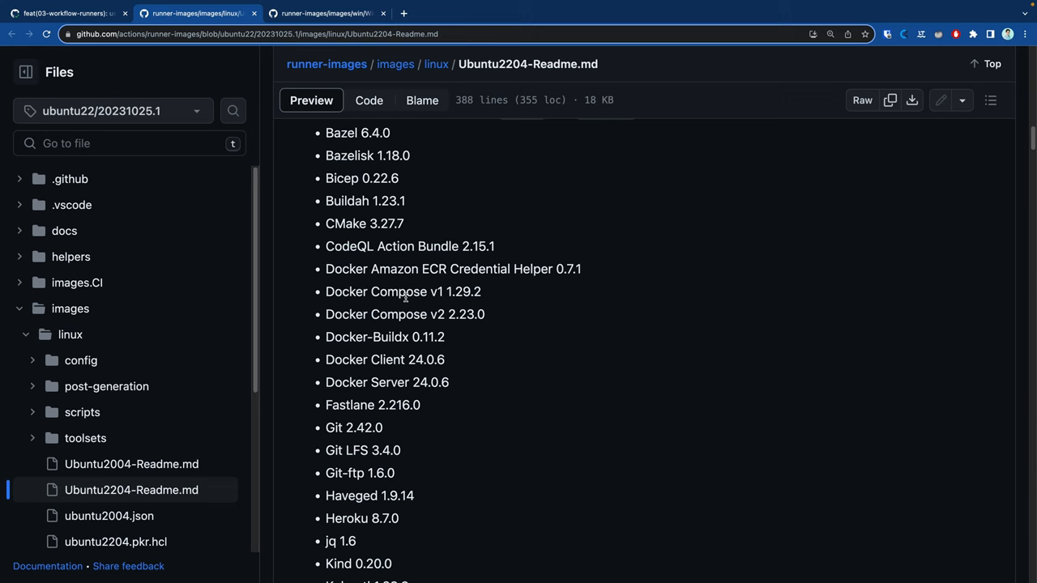
{"action": "scroll", "scroll_direction": "down", "scroll_amount": 3}
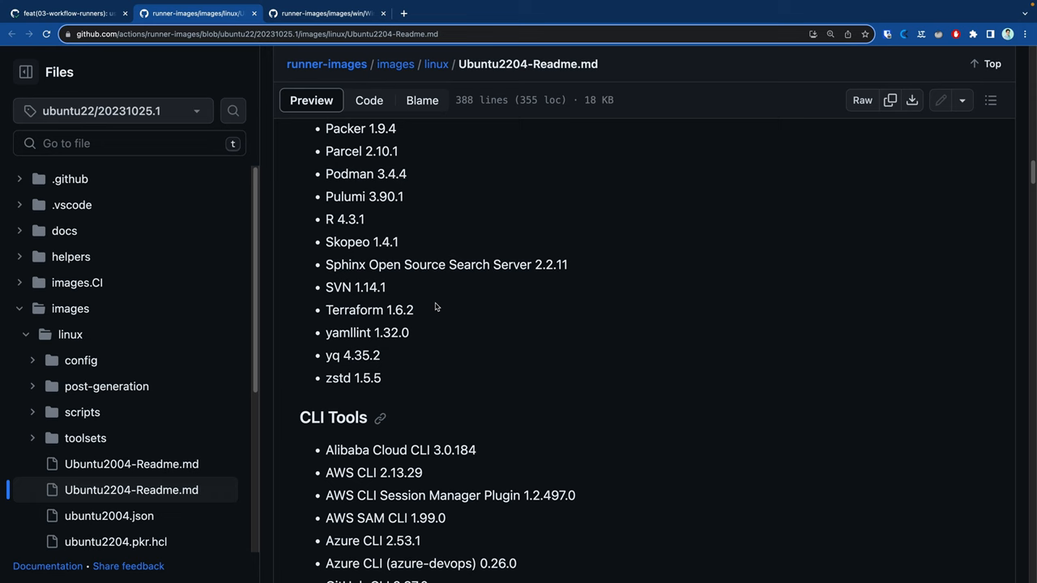
{"action": "scroll", "scroll_direction": "down", "scroll_amount": 3}
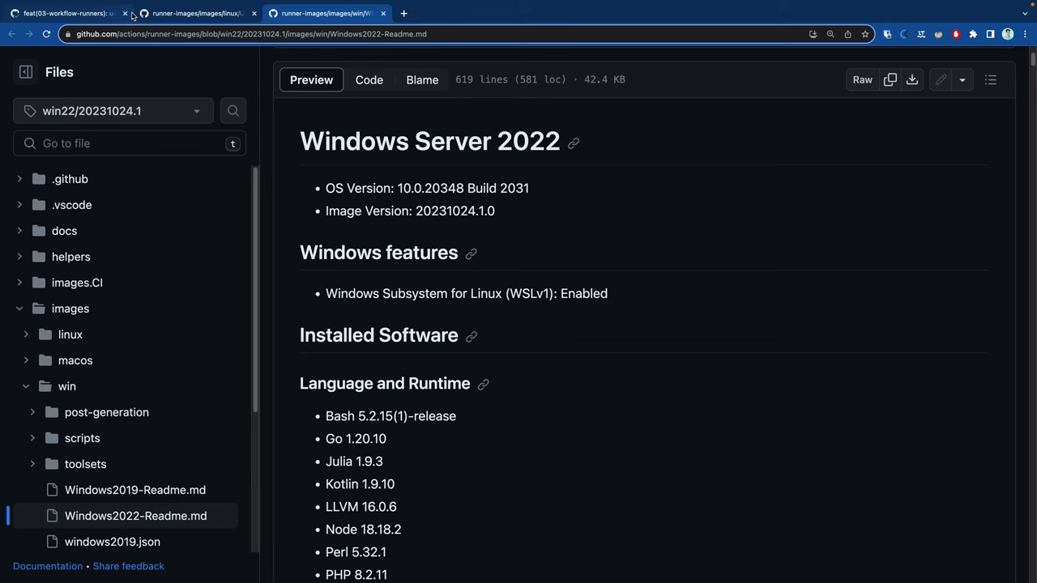
Back on the repo, check windows-latest references in the workflow file and go to the new run #6
{"action": "left_click", "coordinate": [65, 13]}
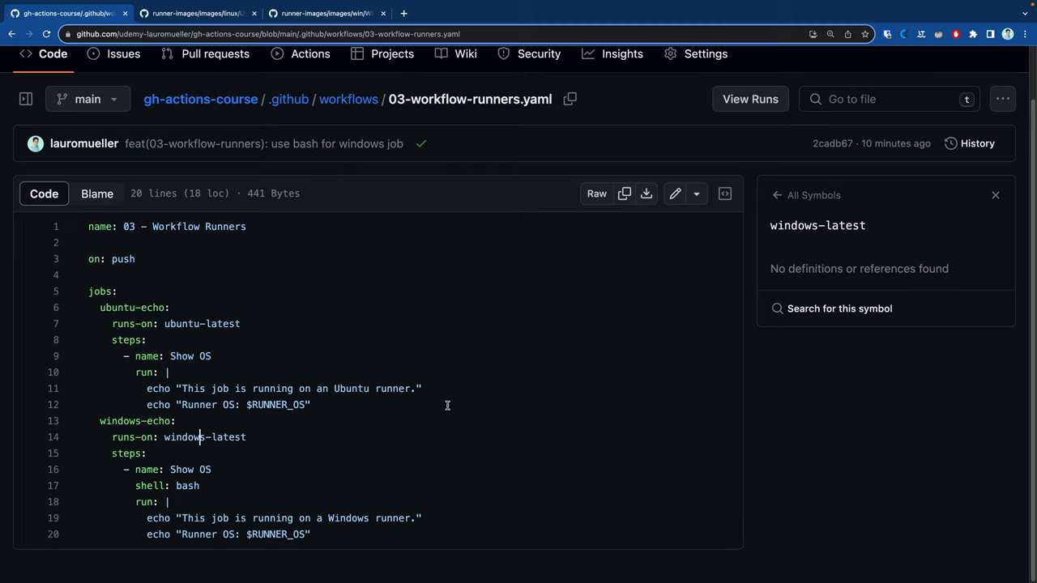
{"action": "left_click", "coordinate": [205, 437]}
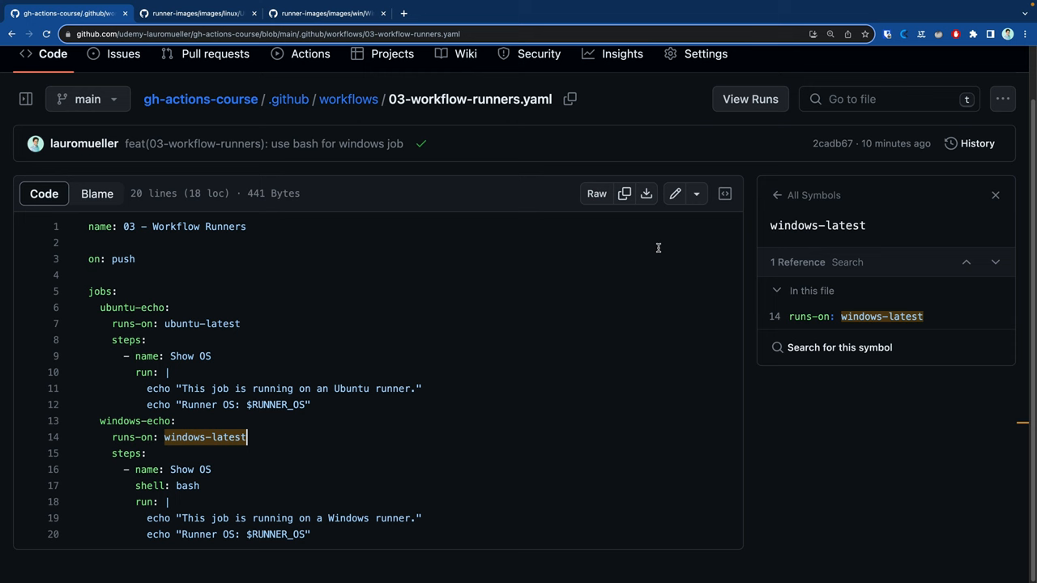
{"action": "left_click", "coordinate": [674, 192]}
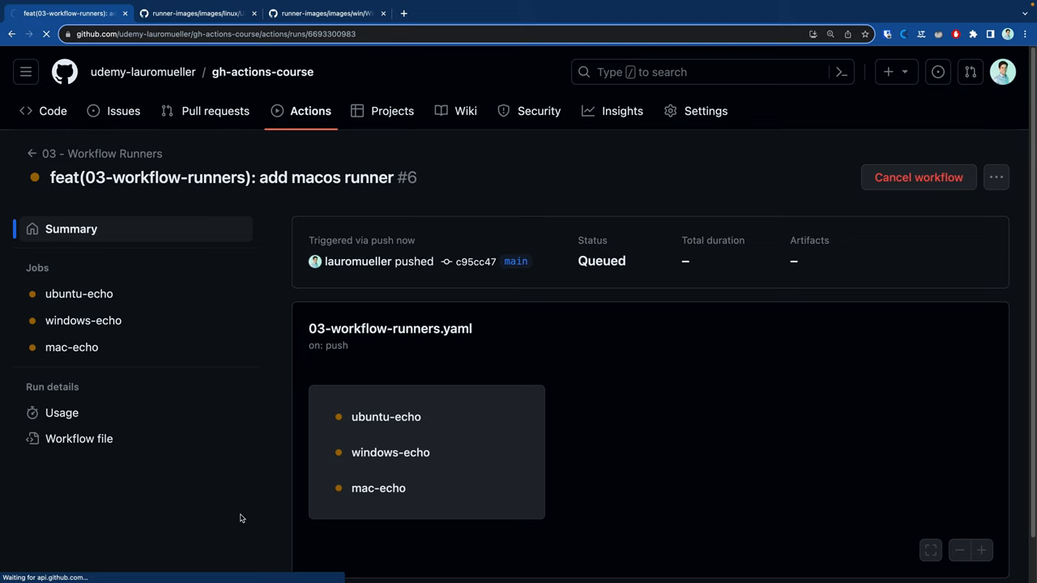
In the mac-echo job, inspect Set up job's Operating System and the Show OS output 'Runner OS: macOS'
{"action": "left_click", "coordinate": [380, 488]}
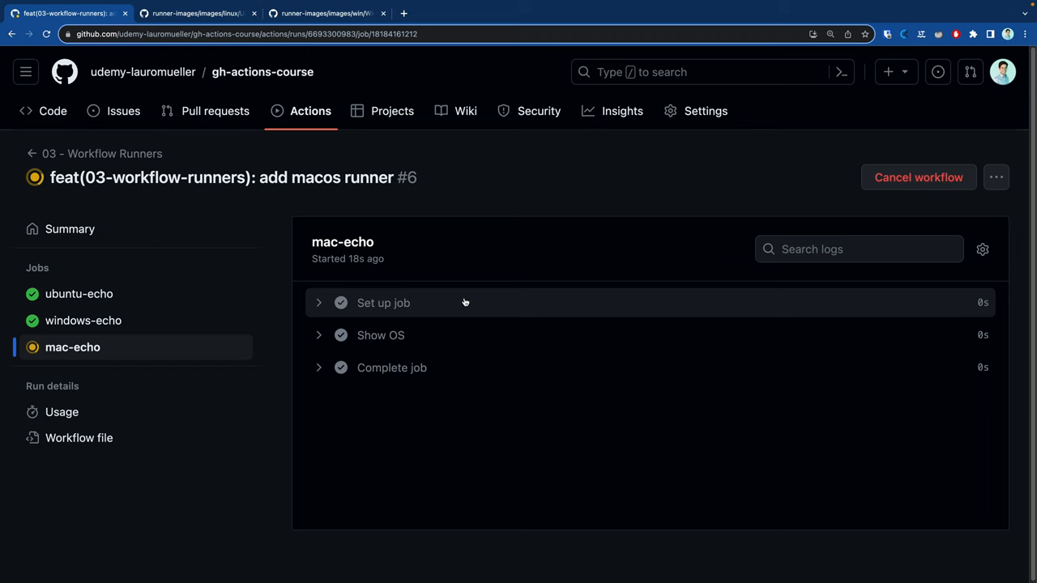
{"action": "left_click", "coordinate": [383, 303]}
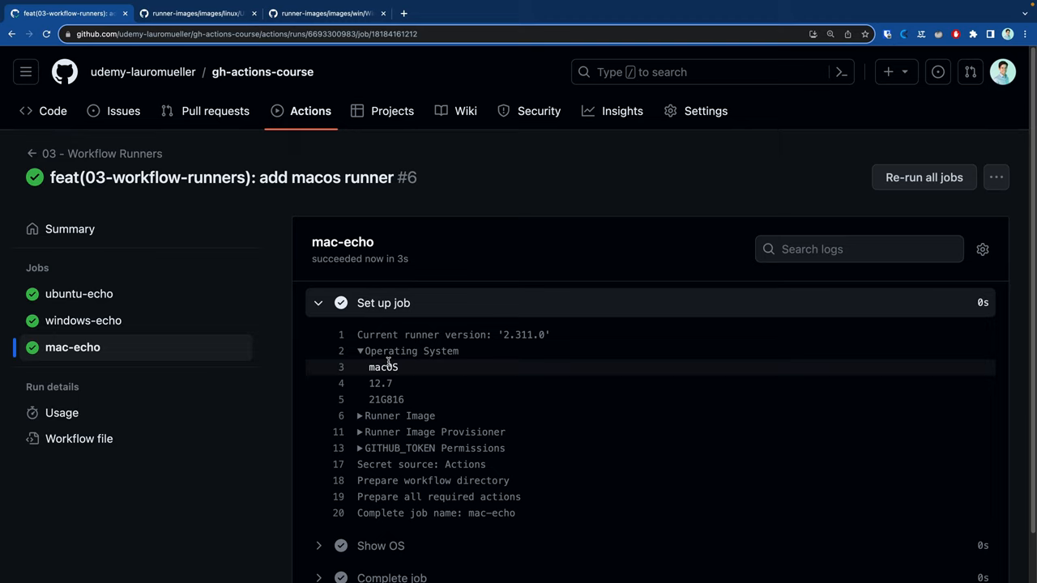
{"action": "left_click", "coordinate": [360, 350]}
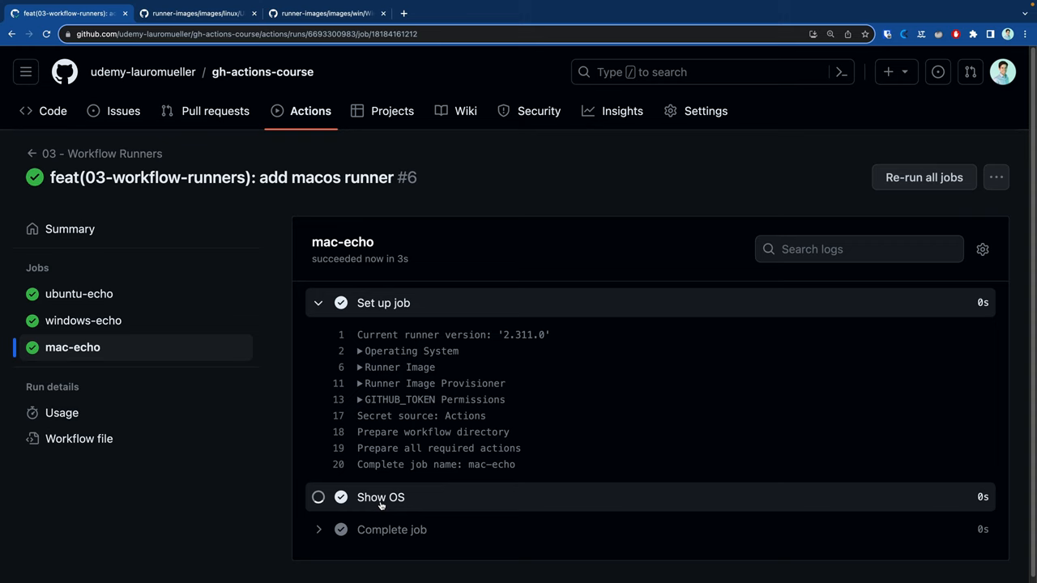
{"action": "left_click", "coordinate": [381, 496]}
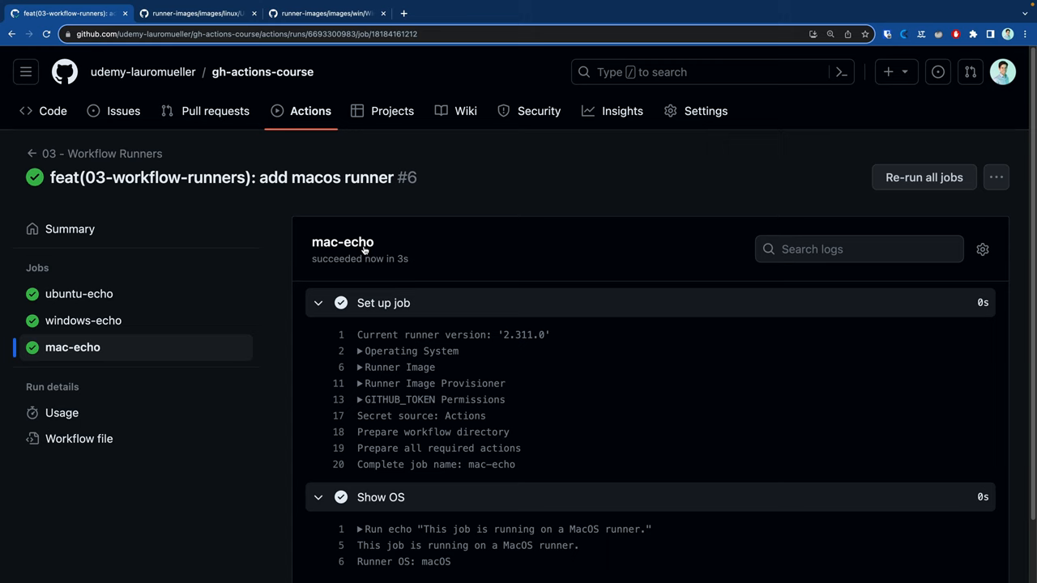
{"action": "left_click", "coordinate": [80, 438]}
{"action": "type", "text": "on: workflow_dispat"}
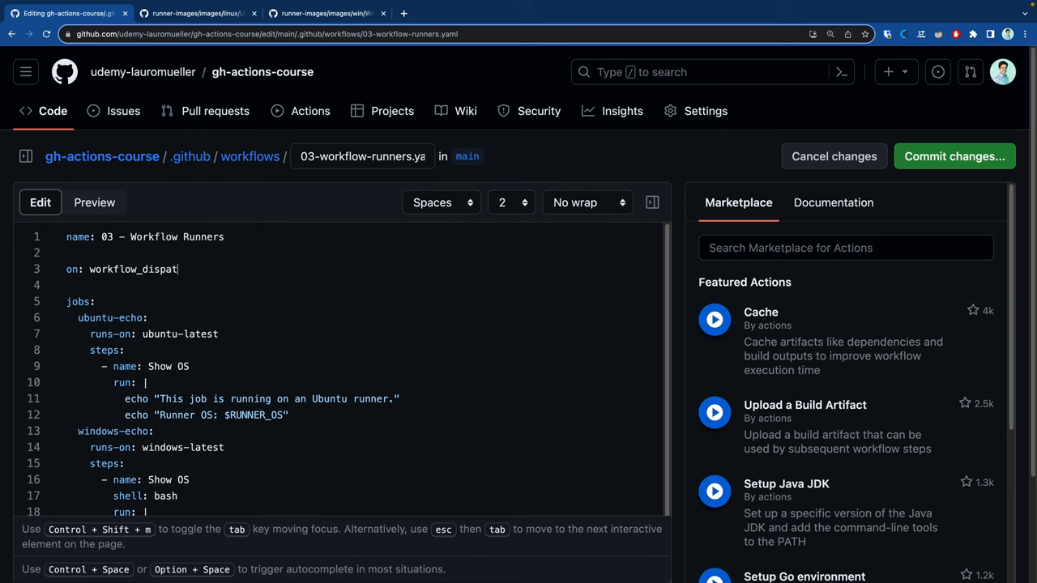
Commit the on: workflow_dispatch trigger directly to main and view it in 03-workflow-runners.yaml
{"action": "left_click", "coordinate": [955, 156]}
{"action": "type", "text": "feat(03-"}
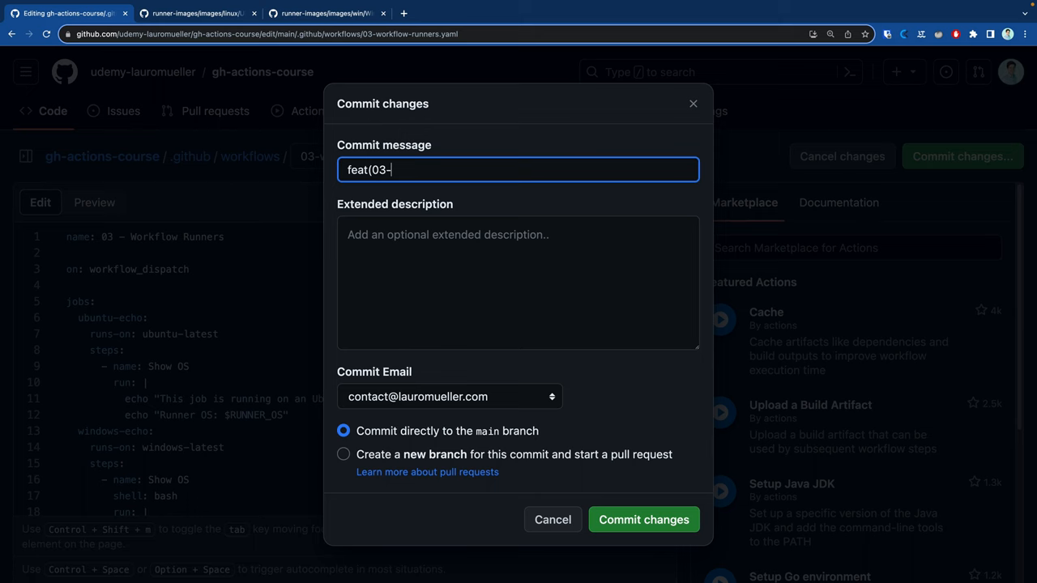
{"action": "left_click", "coordinate": [642, 518]}
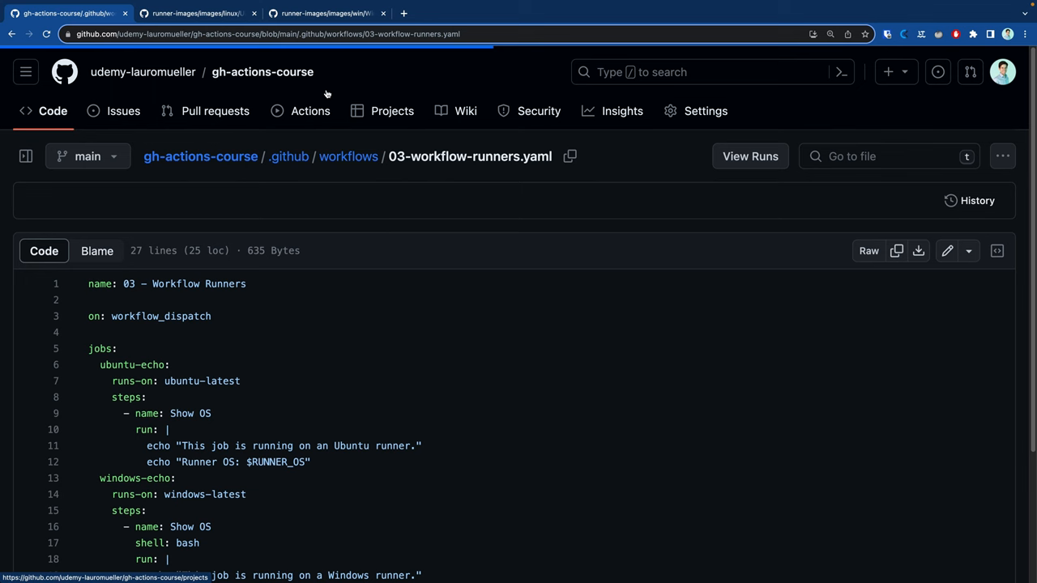
{"action": "left_click", "coordinate": [311, 110]}
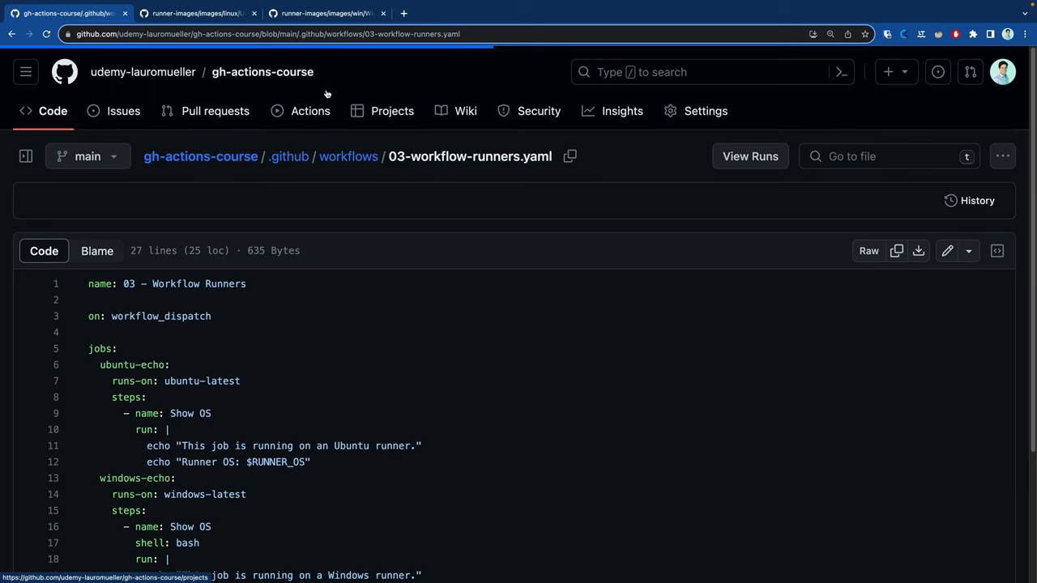